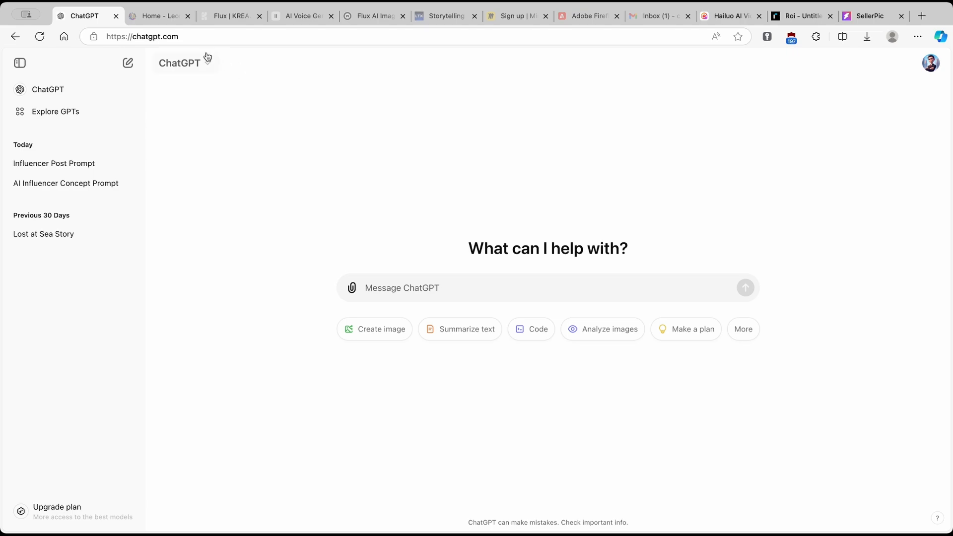
mouse_move(388, 219)
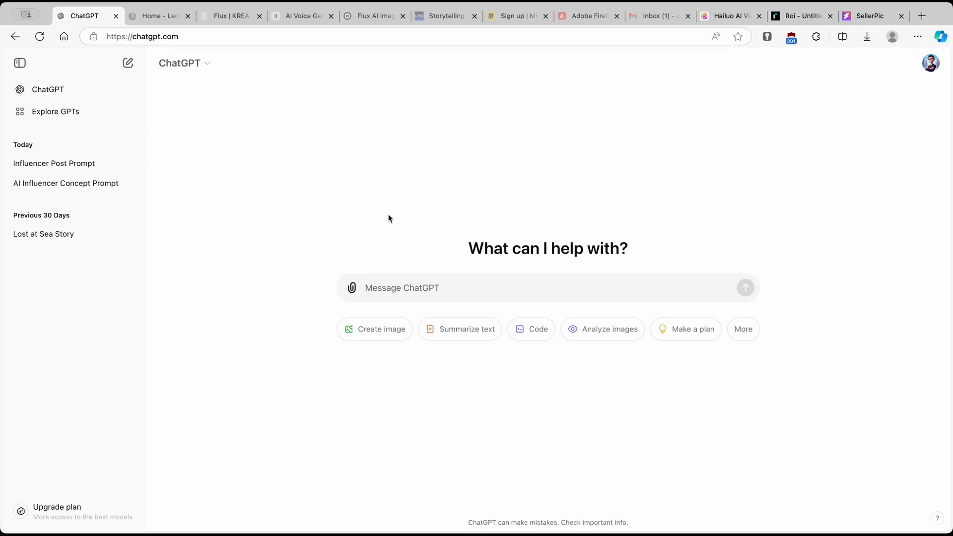
mouse_move(391, 190)
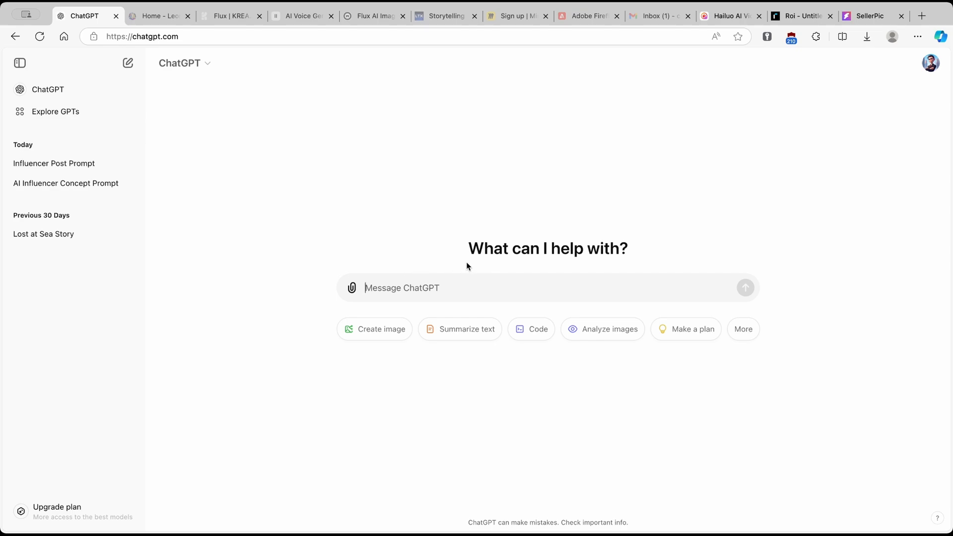
Step: Ask ChatGPT to 'write a prompt for an image of influencer'
type("write a prompt for an image of influencer")
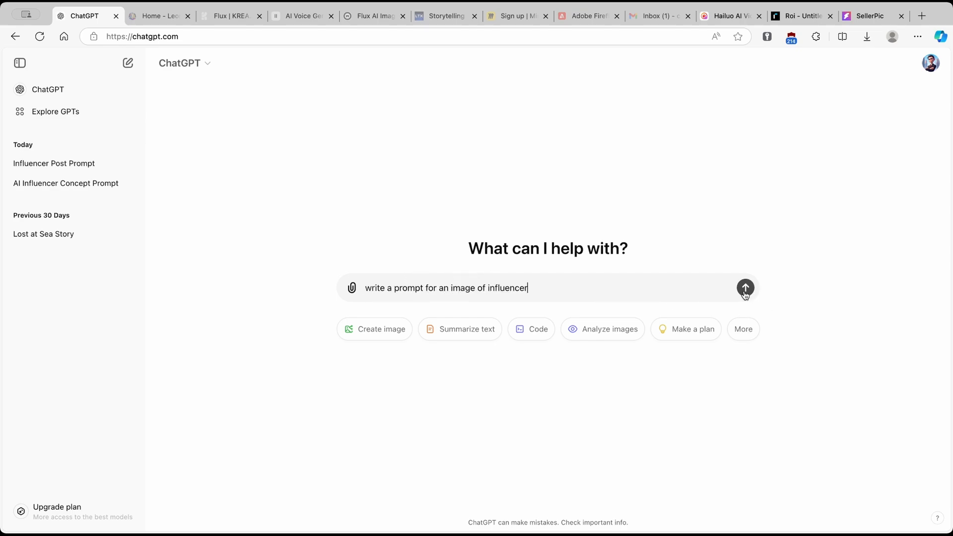
left_click(745, 287)
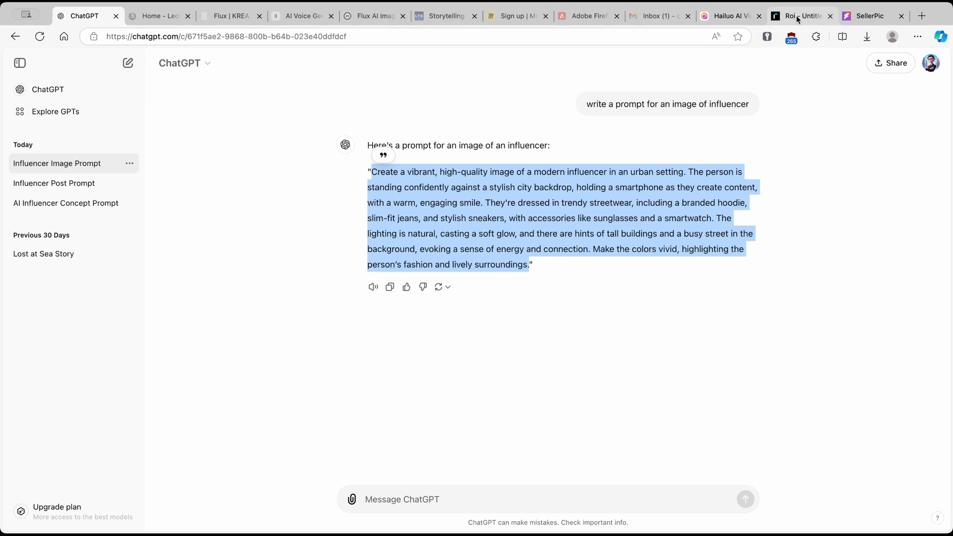
Step: Submit the ChatGPT influencer prompt through Rubbrband's Text to Image box
left_click(802, 16)
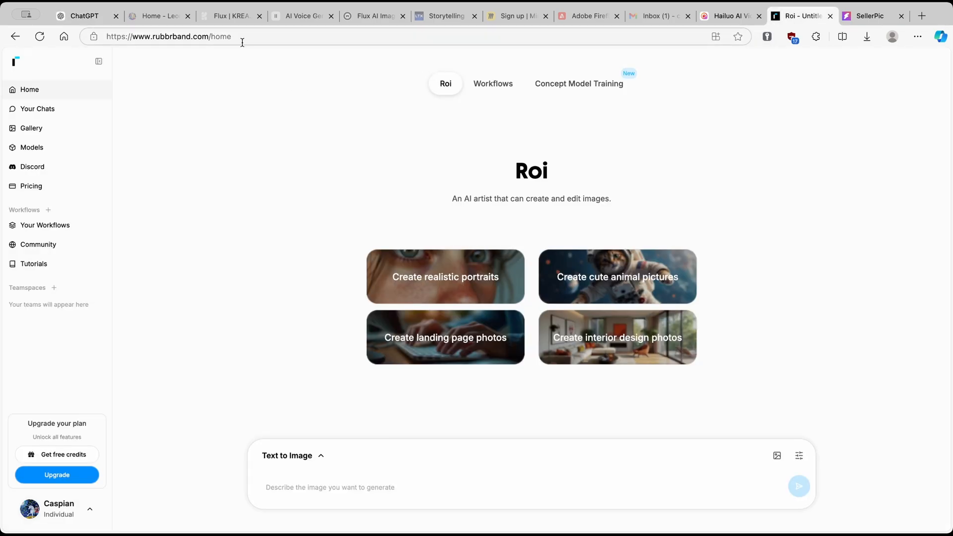
left_click(169, 36)
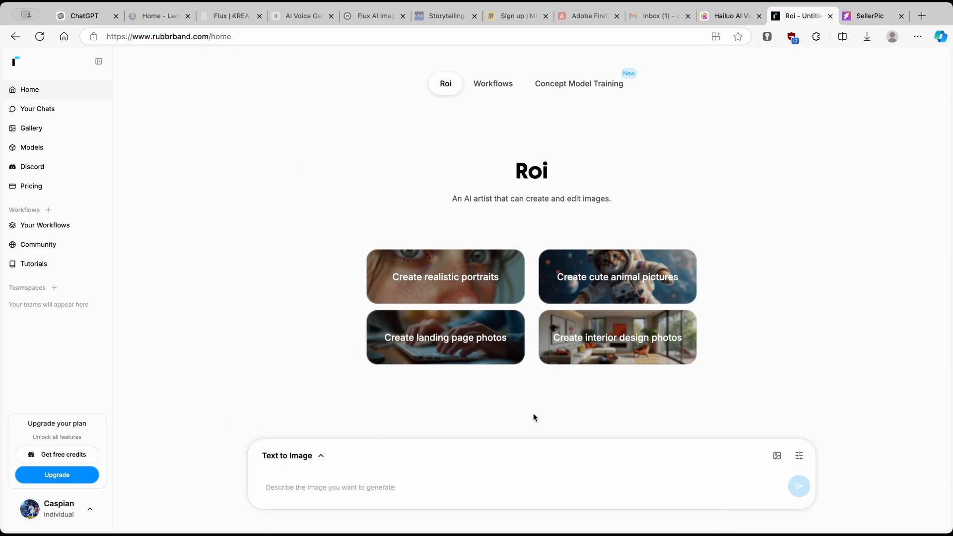
left_click(799, 455)
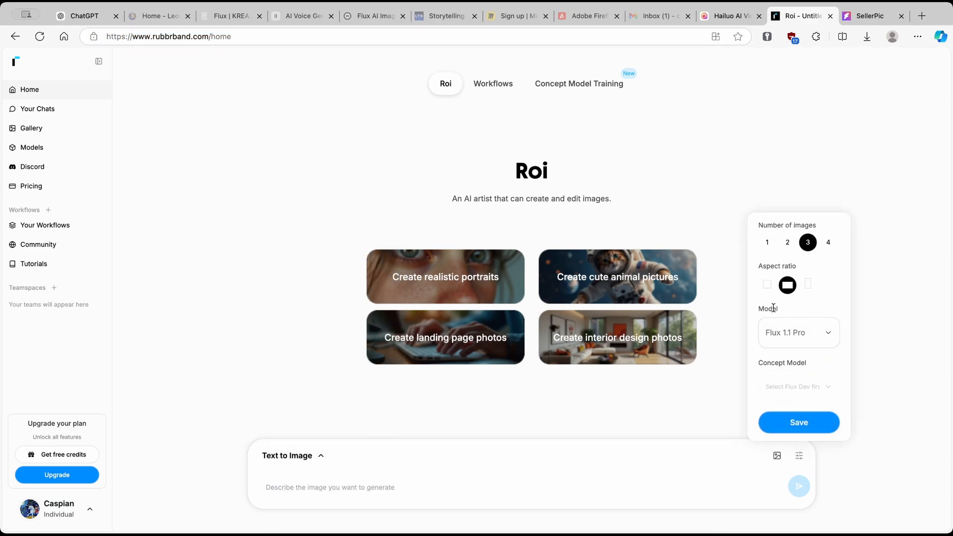
left_click(798, 333)
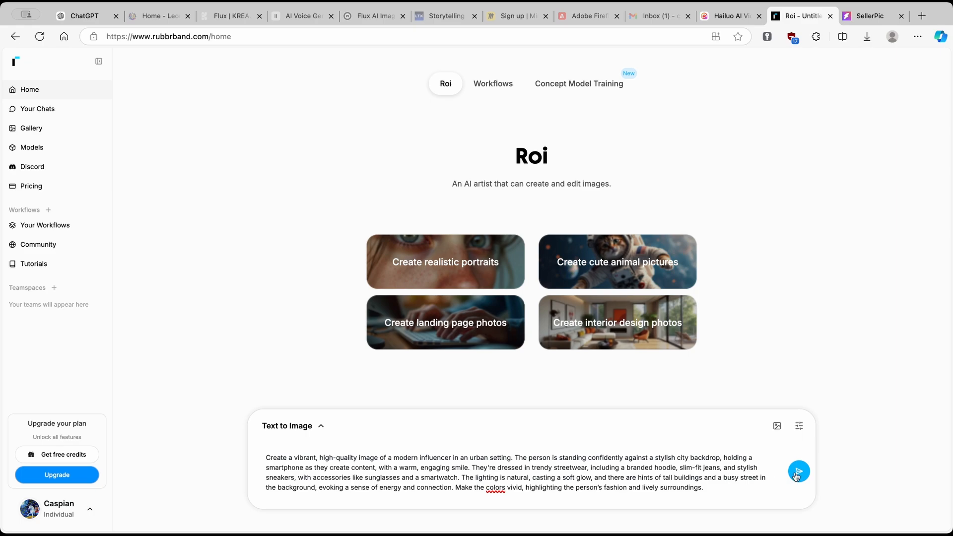
left_click(799, 474)
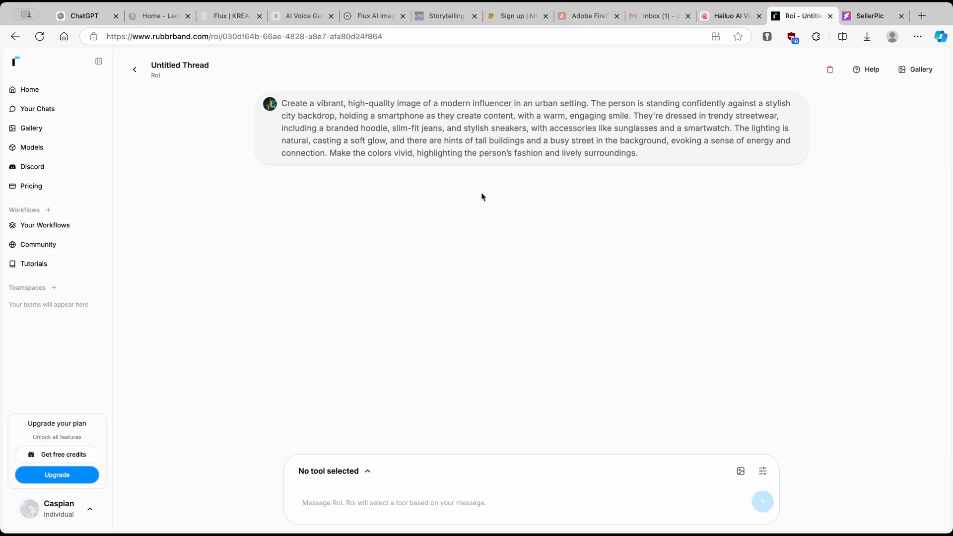
Step: Check the third Rubbrband influencer image's Upscale/Edit/Download options, then go to KREA
left_click(762, 502)
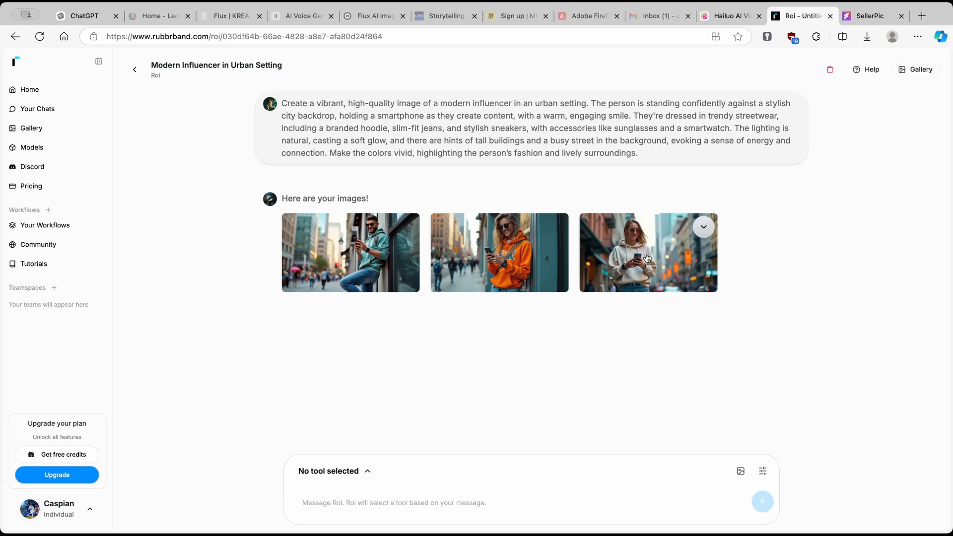
left_click(703, 227)
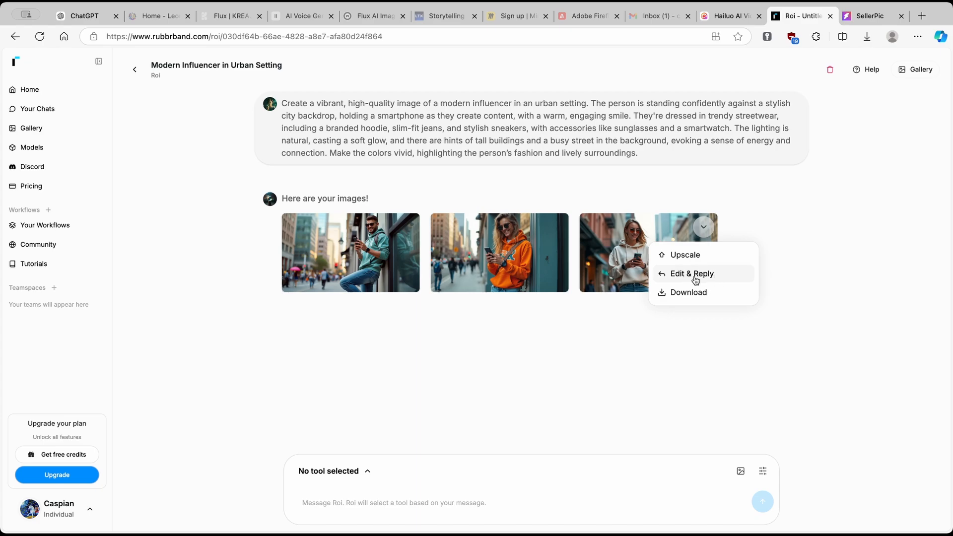
mouse_move(698, 281)
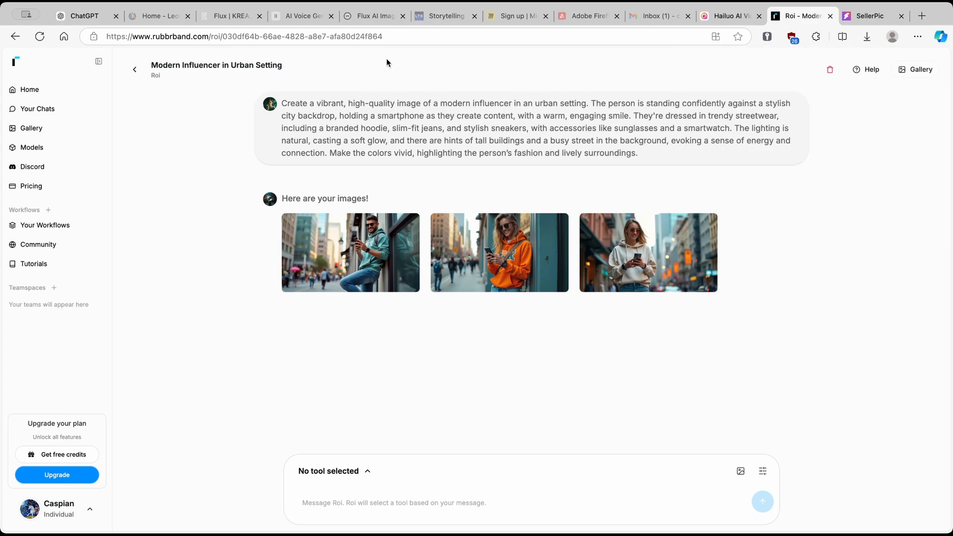
mouse_move(438, 68)
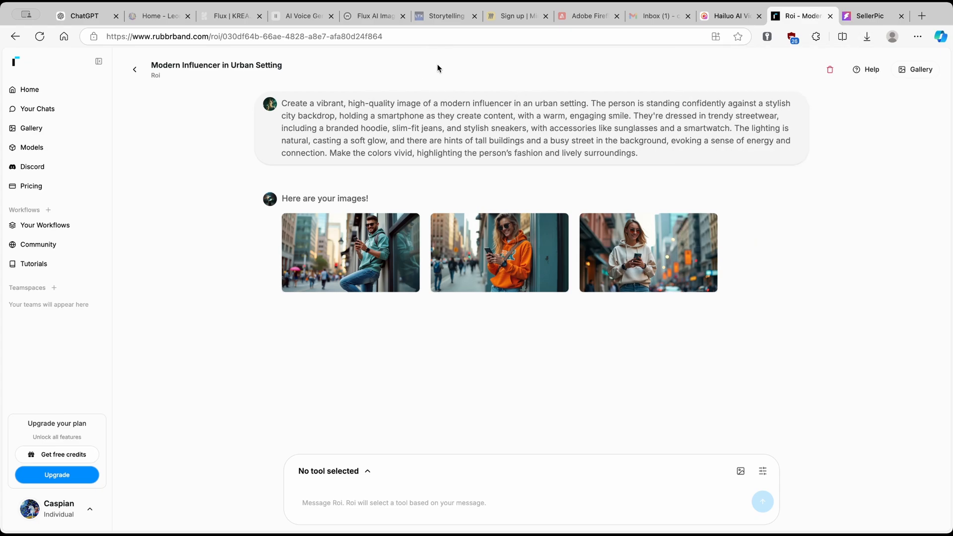
left_click(231, 16)
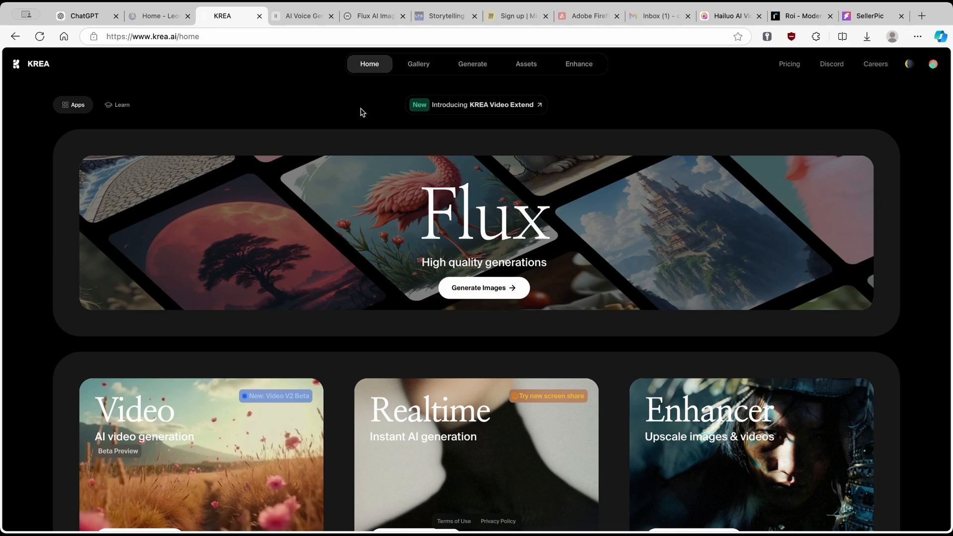
mouse_move(496, 187)
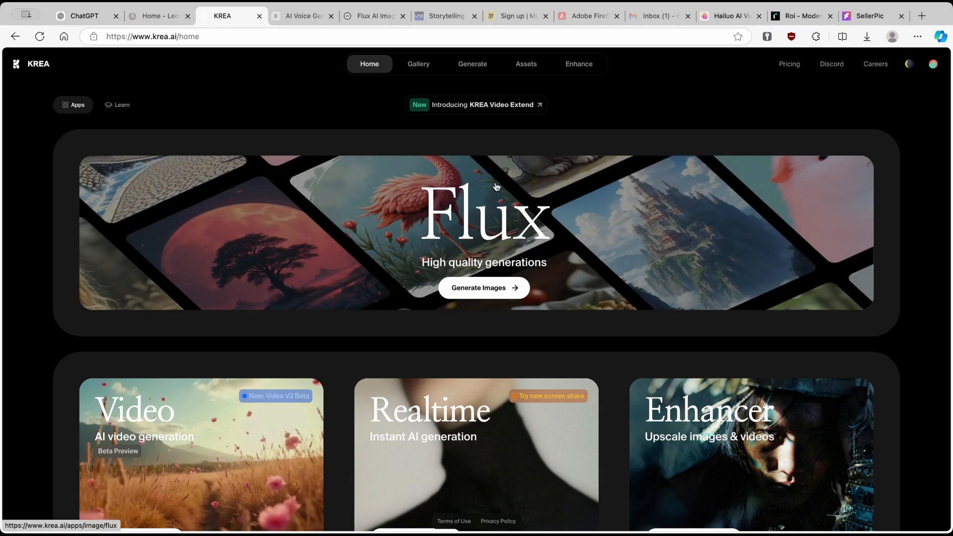
Step: Generate four 16:9 Flux images from the influencer prompt, with 'person' changed to 'girl'
left_click(483, 287)
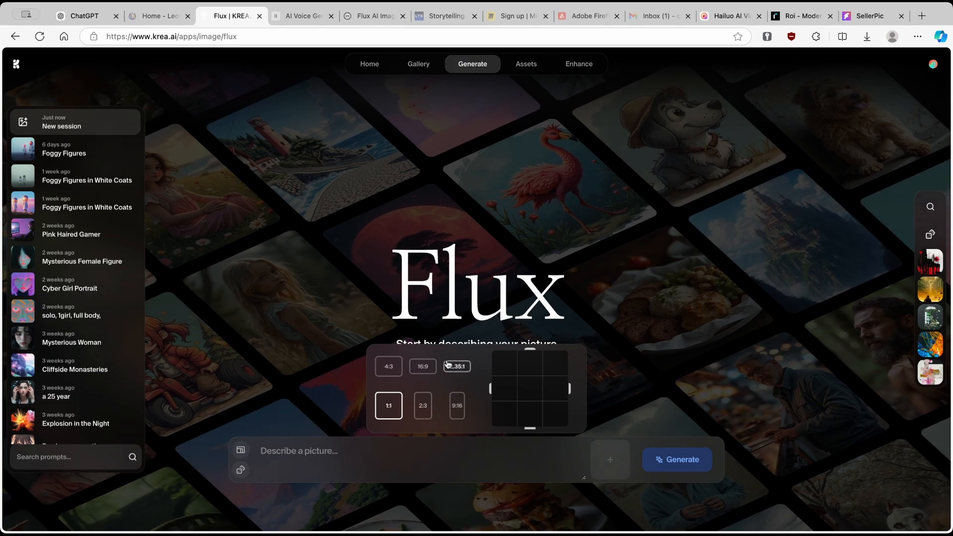
left_click(422, 366)
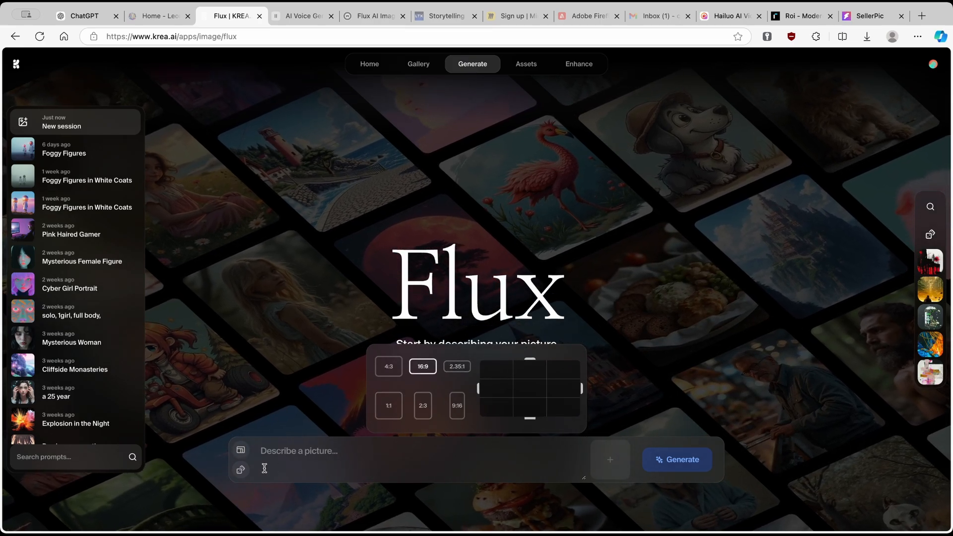
type("natural, casting a soft glow, and there are hints of tall buildings and a busy street in the background, evoking a sense of energy and connection. Make the colors vivid, highlighting the person's fashion and lively surroundings.")
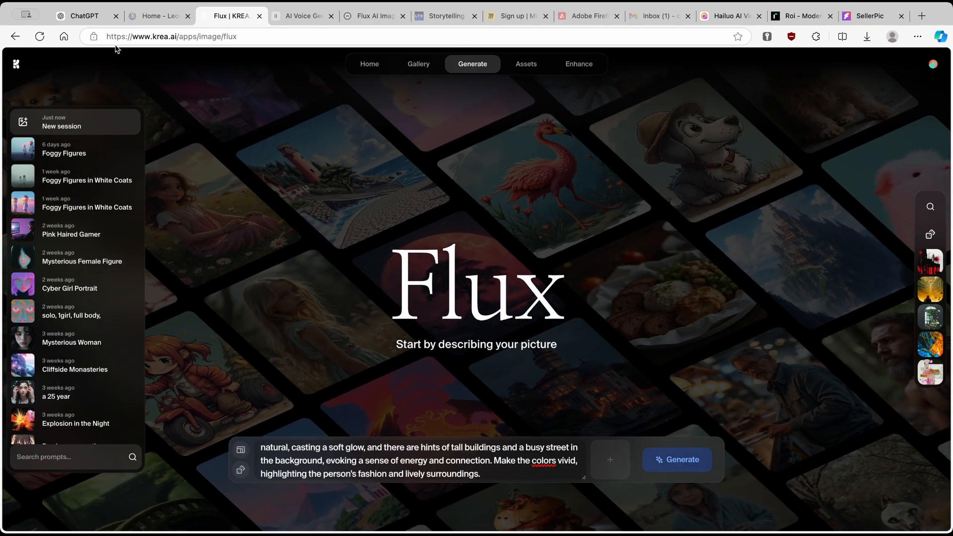
left_click(83, 16)
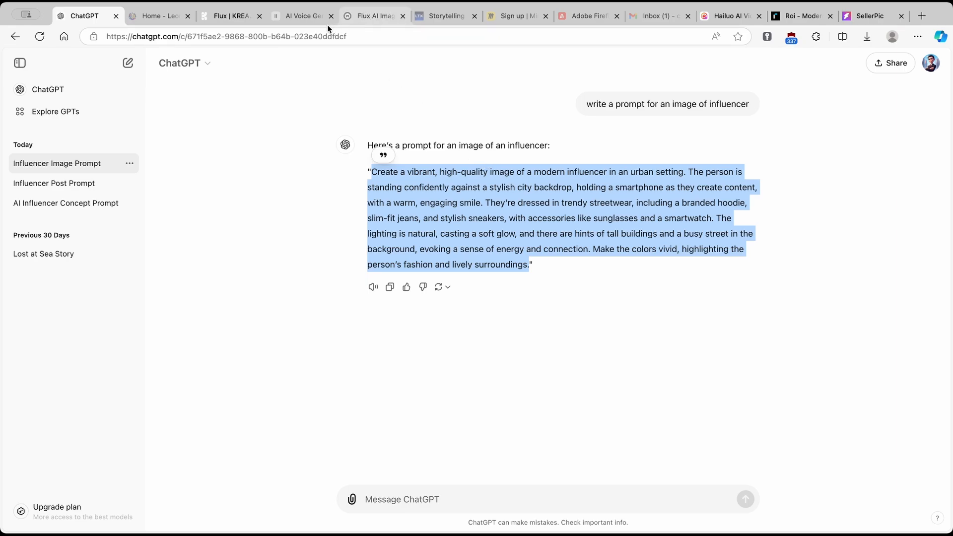
left_click(230, 16)
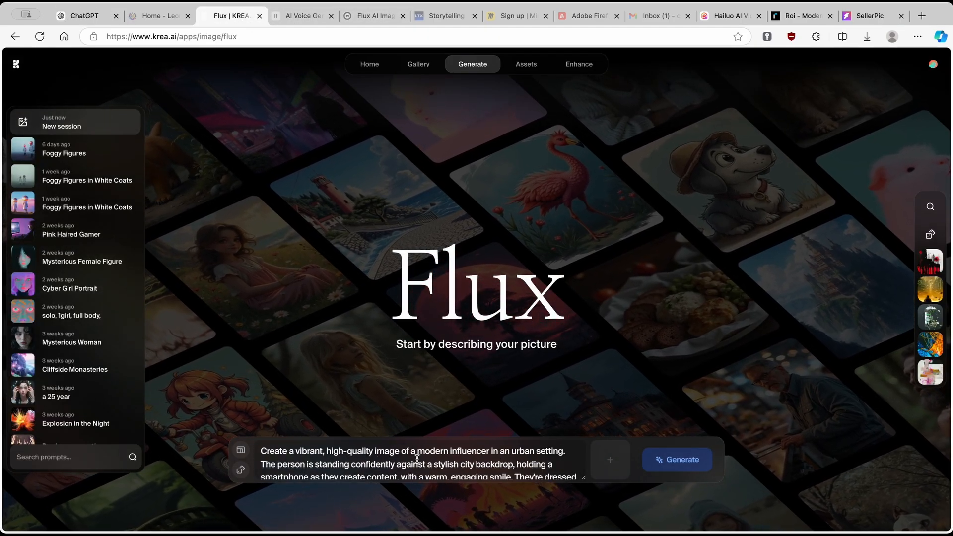
double_click(288, 463)
type("g")
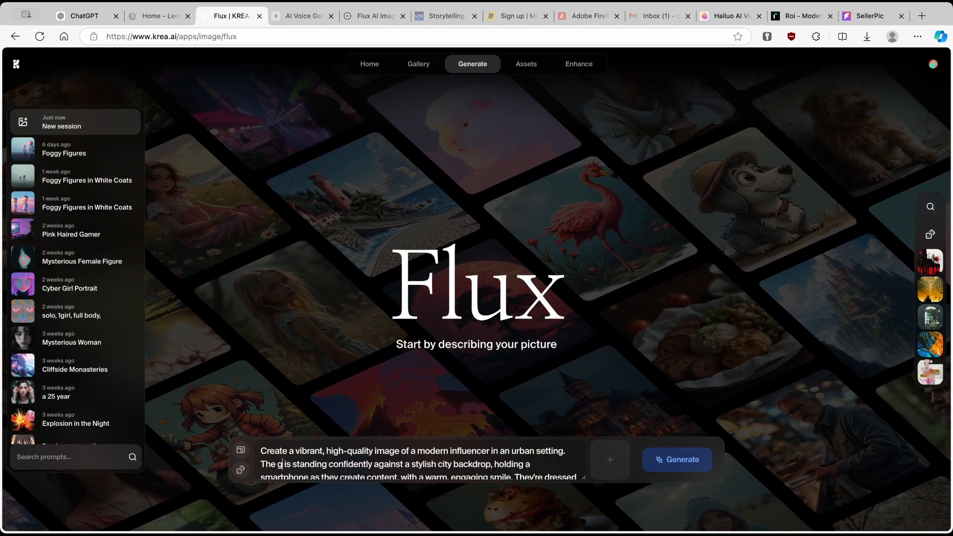
left_click(676, 459)
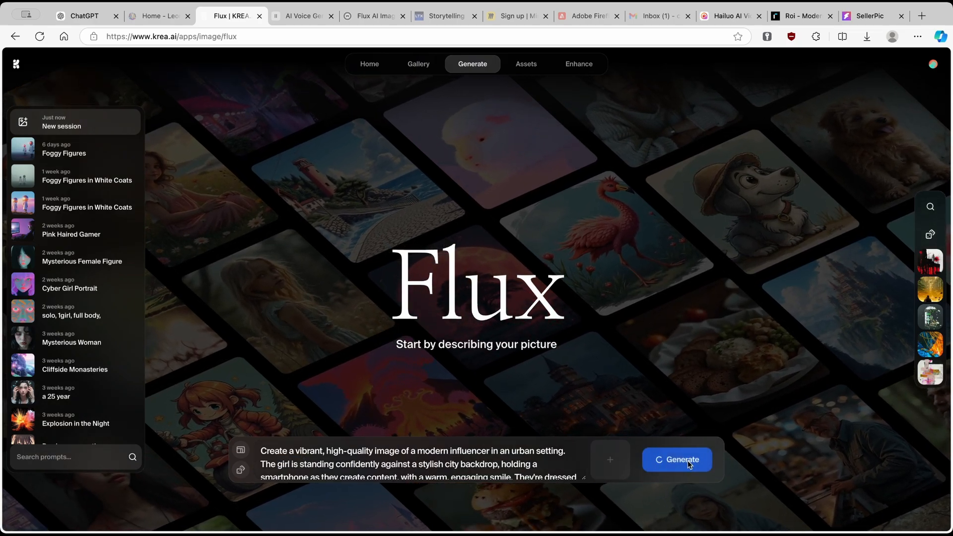
left_click(677, 460)
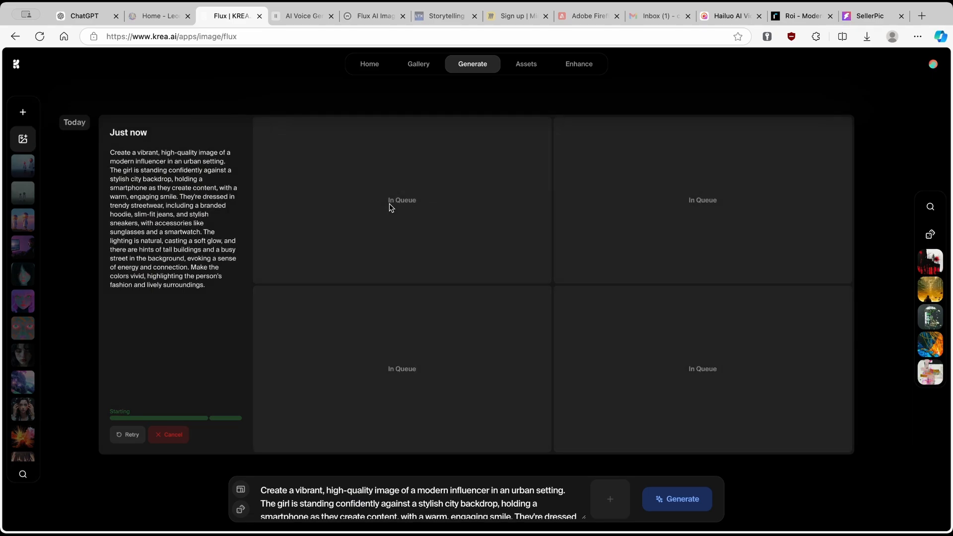
mouse_move(487, 195)
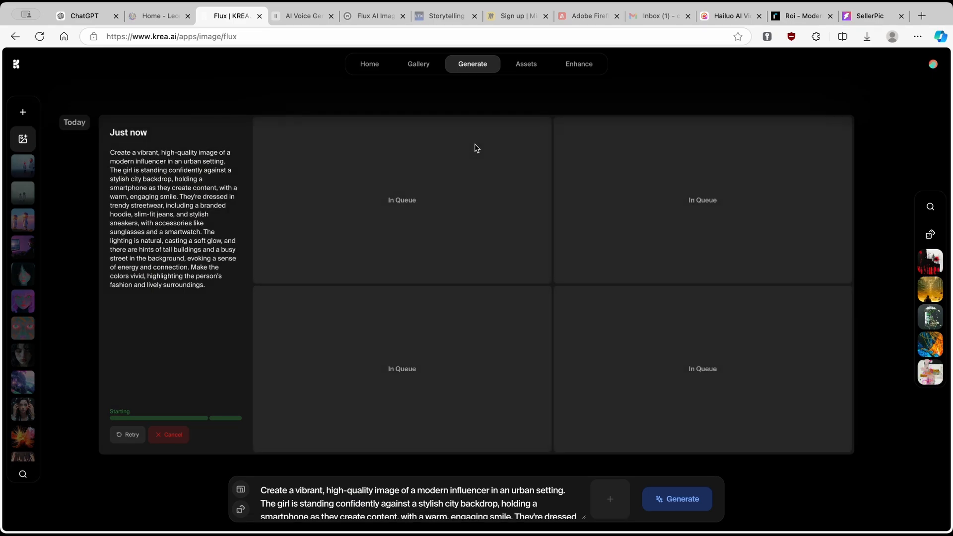
mouse_move(408, 120)
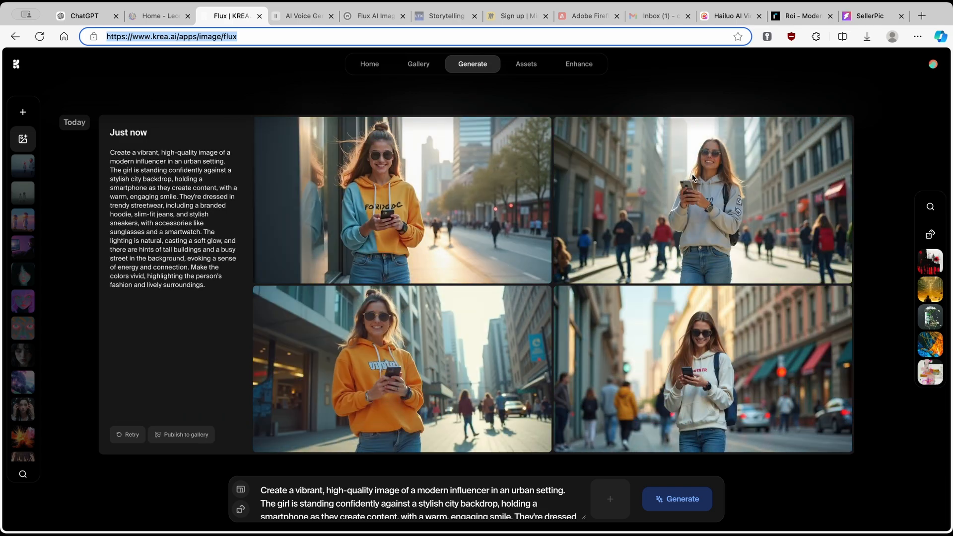
mouse_move(582, 249)
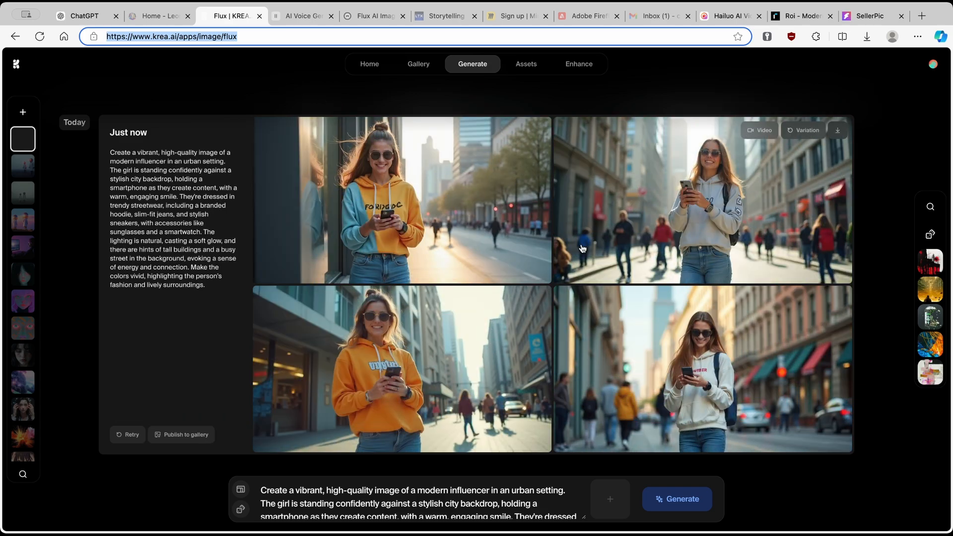
Step: Enlarge the Rubbrband image of the woman in the beige hoodie
left_click(802, 15)
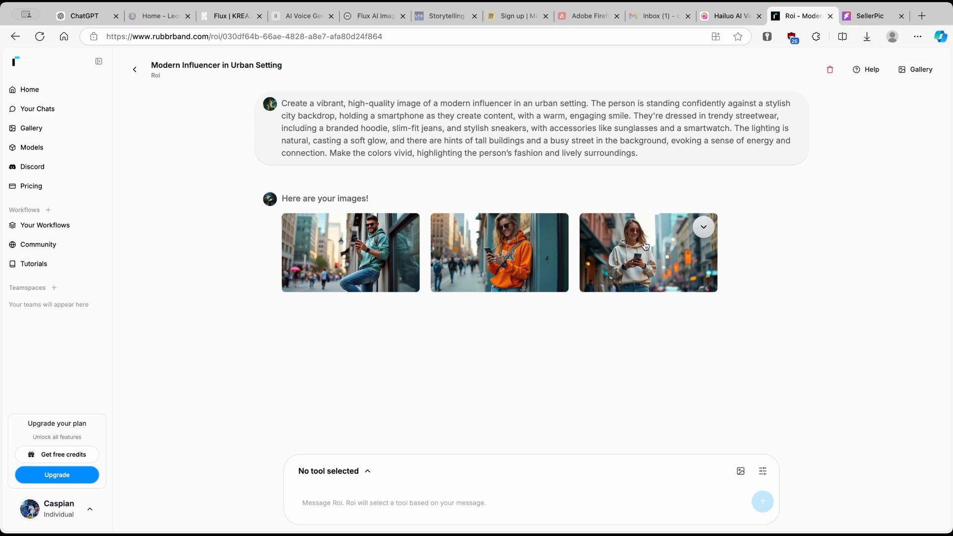
left_click(647, 252)
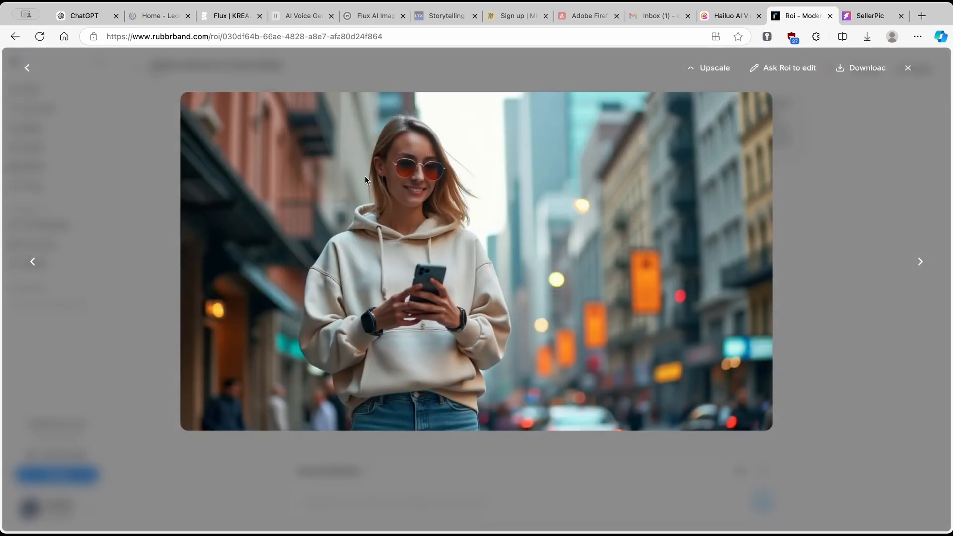
mouse_move(297, 94)
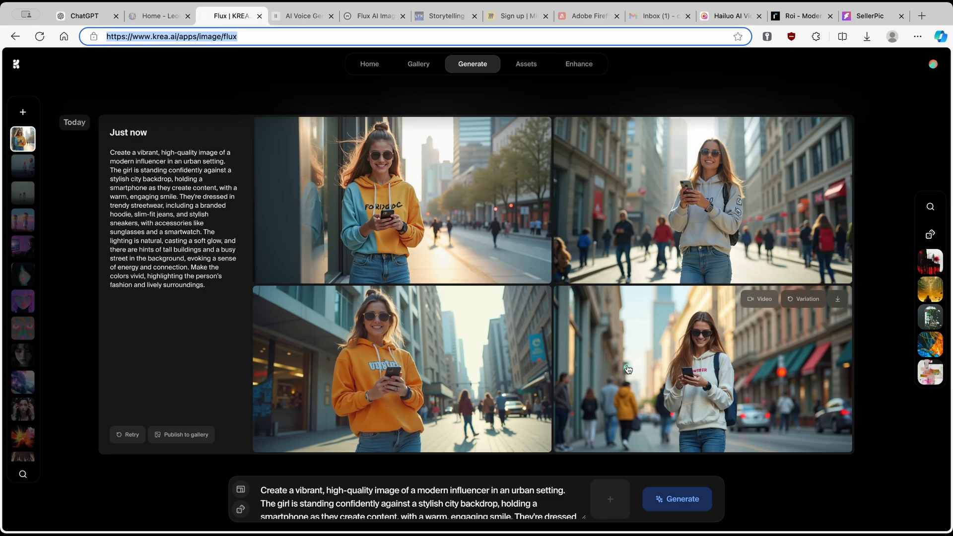
mouse_move(454, 185)
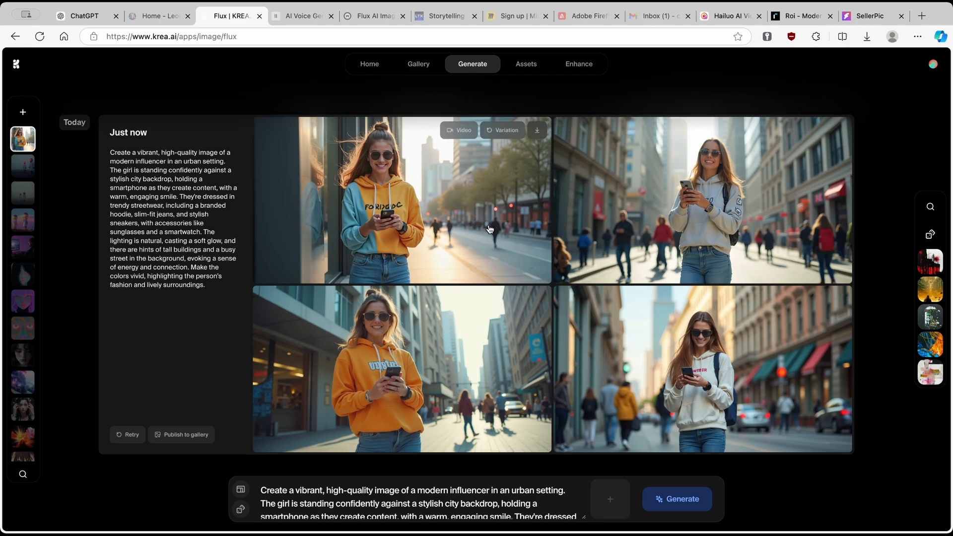
mouse_move(368, 101)
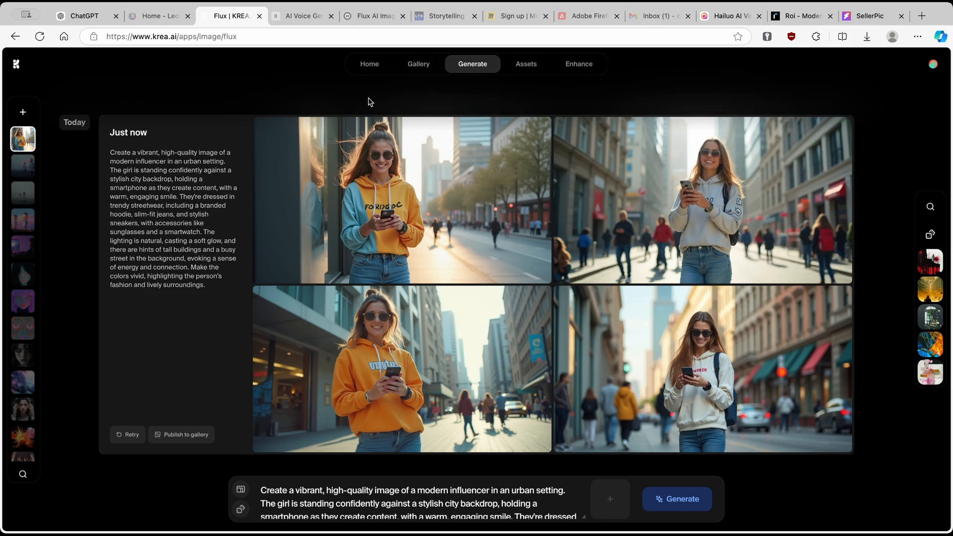
mouse_move(610, 499)
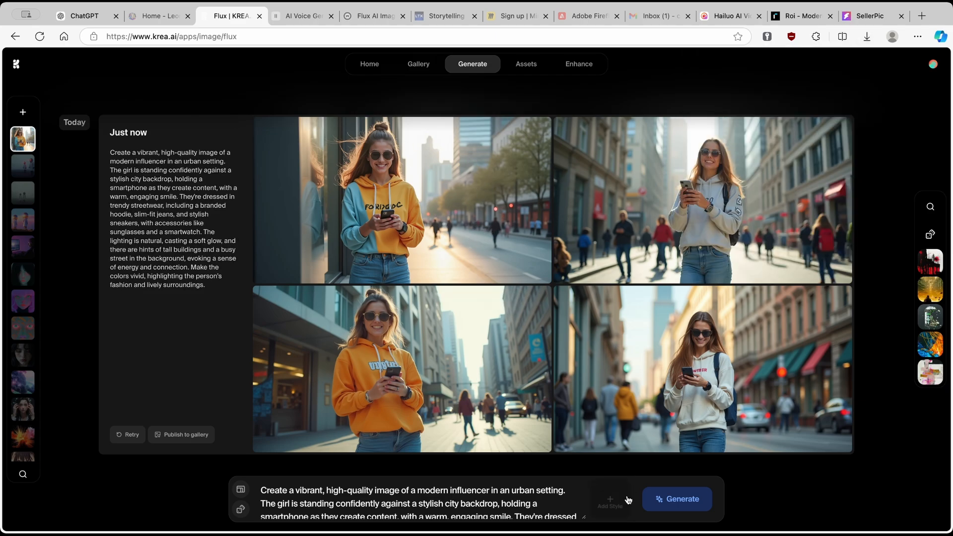
Step: Browse KREA's All Styles list and regenerate the prompt with a neon, cosmic style
left_click(610, 503)
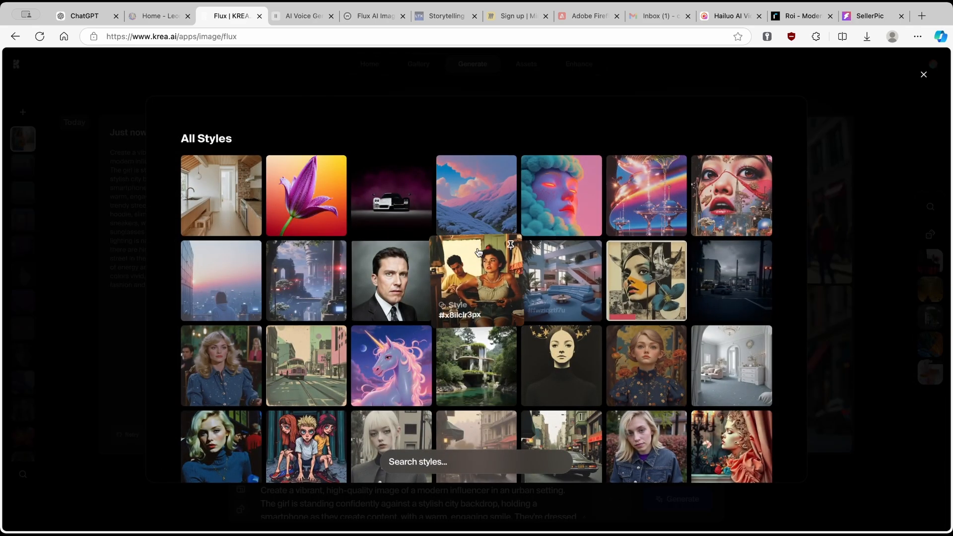
scroll("down", 3)
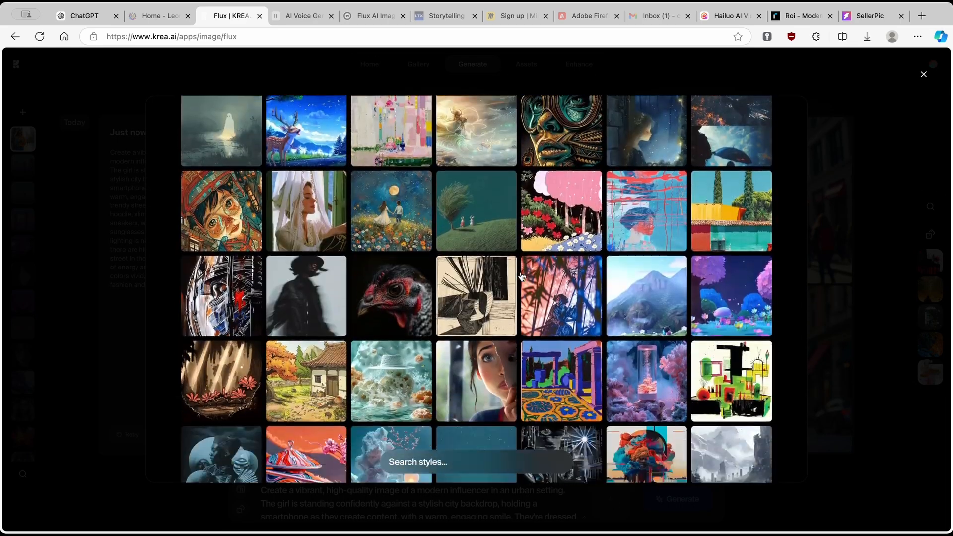
scroll("down", 3)
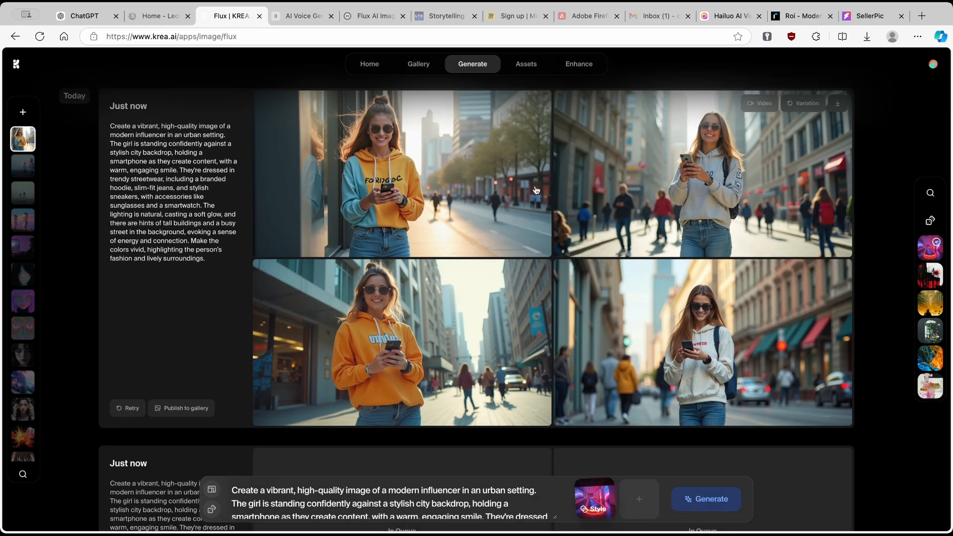
mouse_move(549, 196)
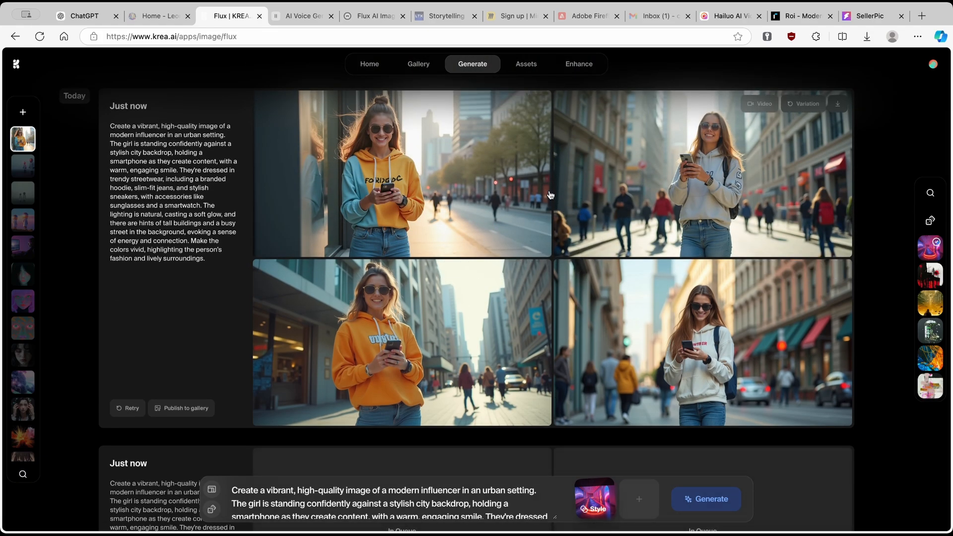
scroll("down", 3)
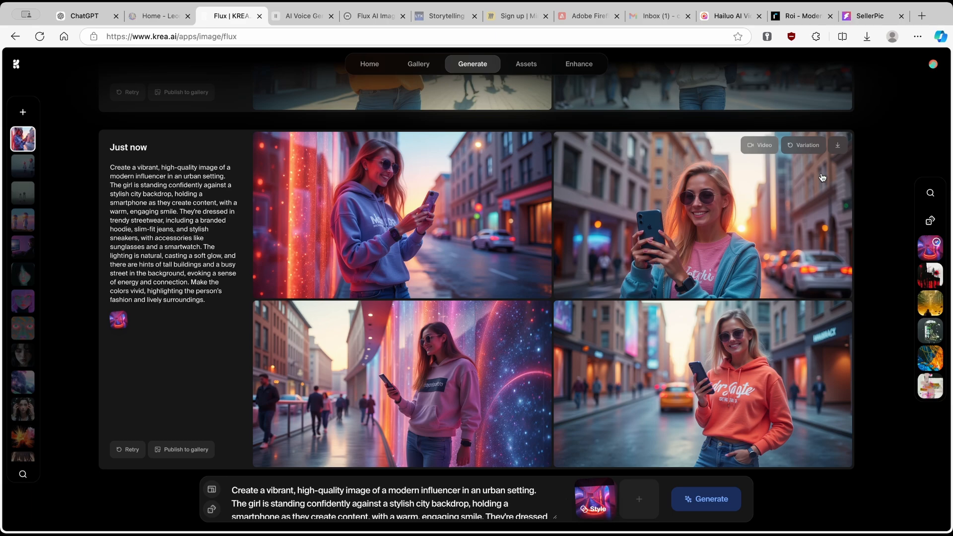
mouse_move(806, 197)
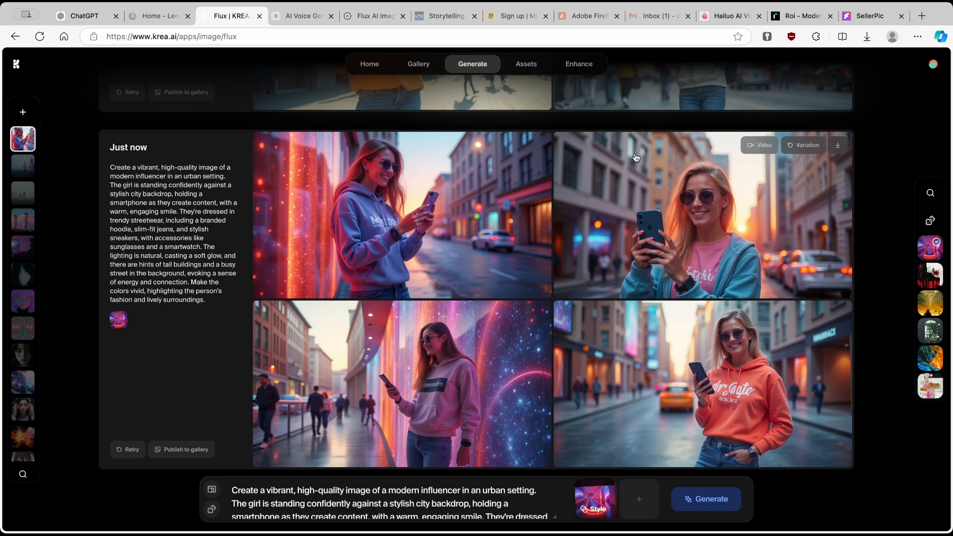
left_click(871, 16)
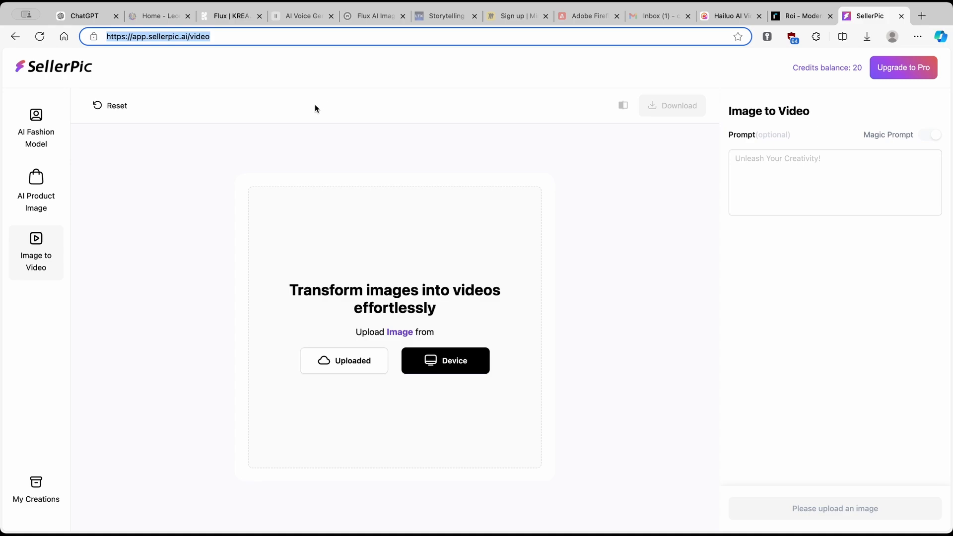
mouse_move(74, 71)
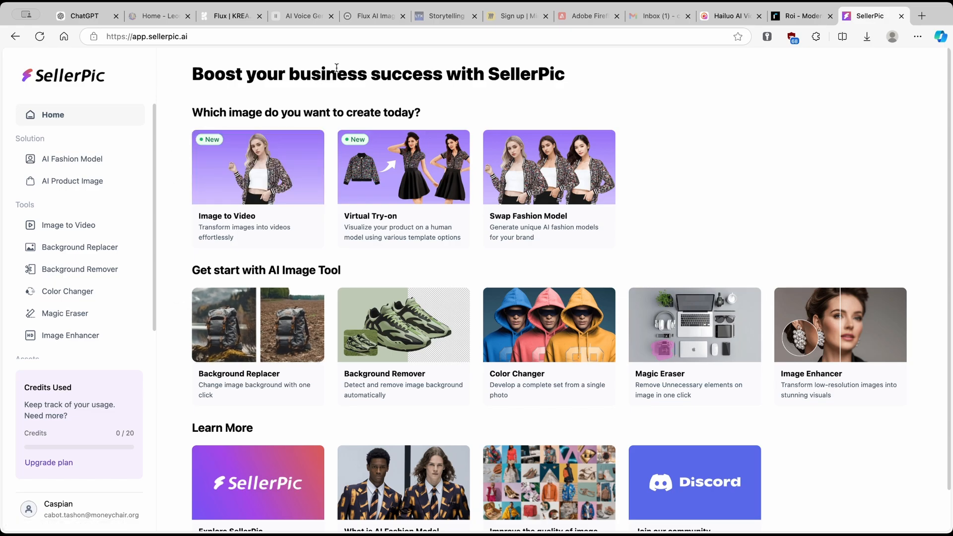
mouse_move(188, 67)
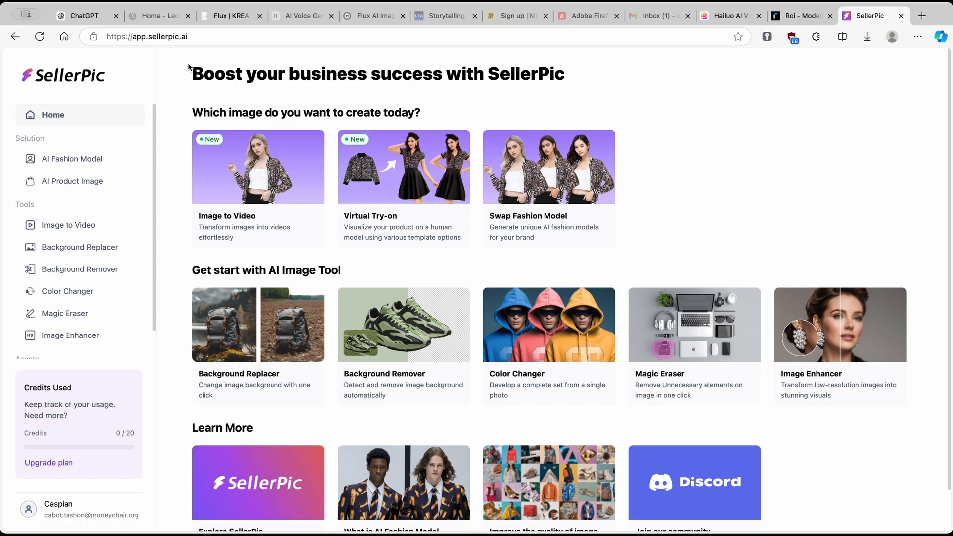
mouse_move(178, 86)
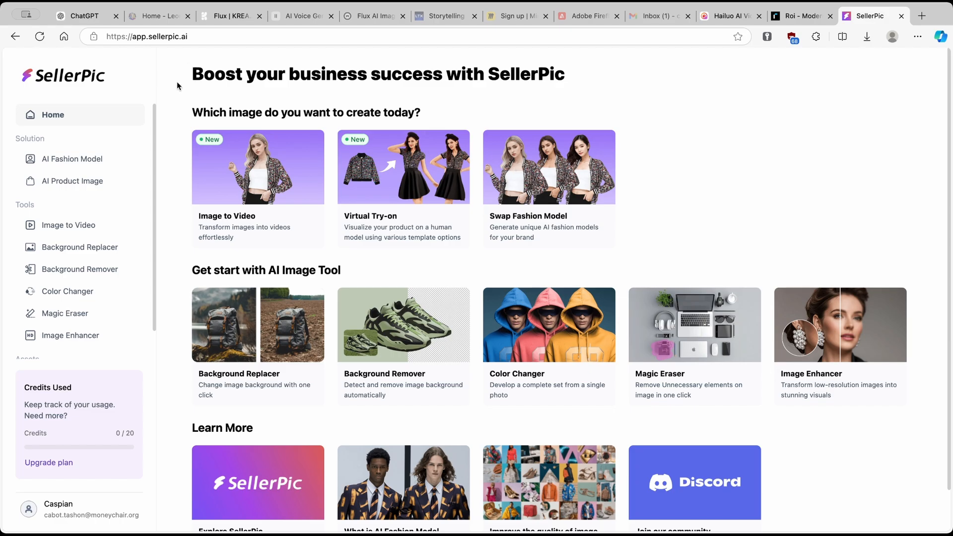
mouse_move(180, 81)
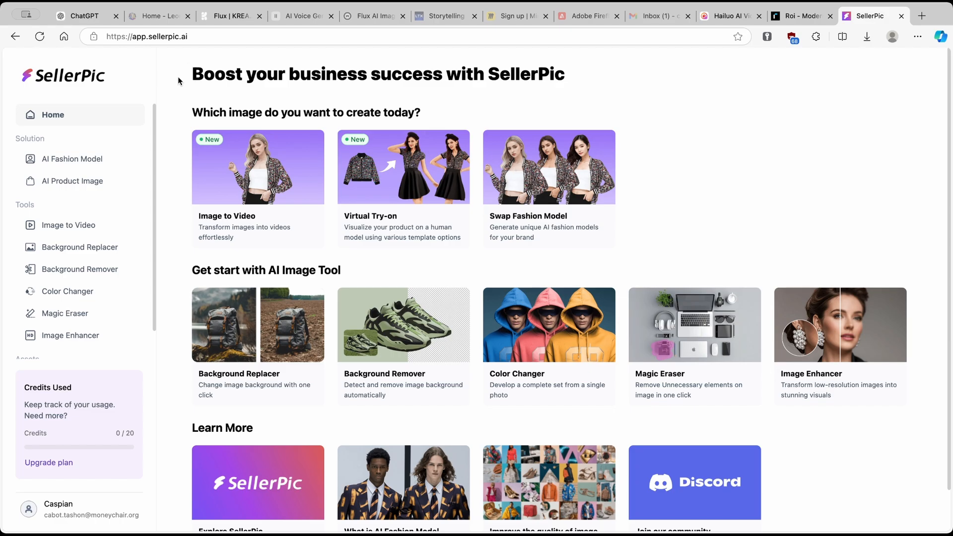
mouse_move(87, 230)
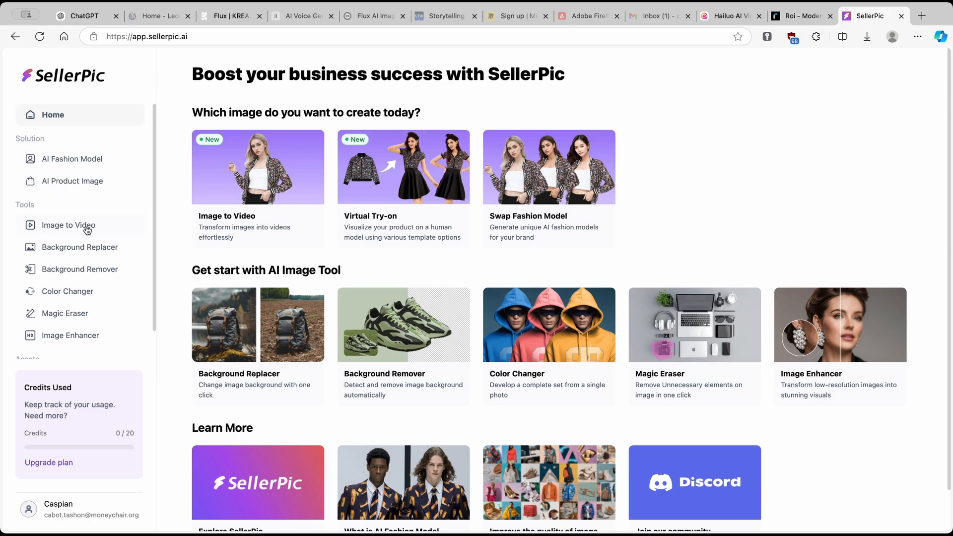
Step: Upload the second create_a_vibrant PNG from Downloads into Image to Video
left_click(69, 225)
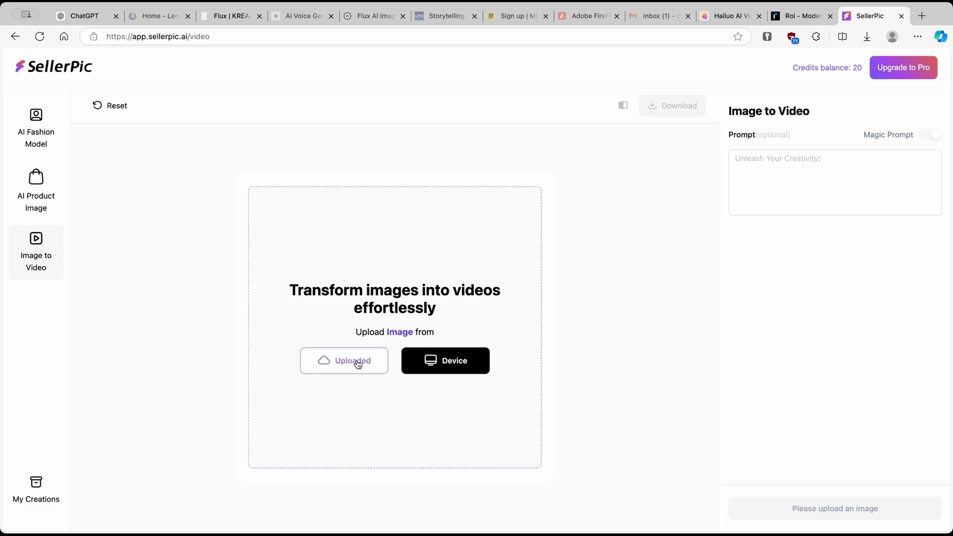
left_click(445, 360)
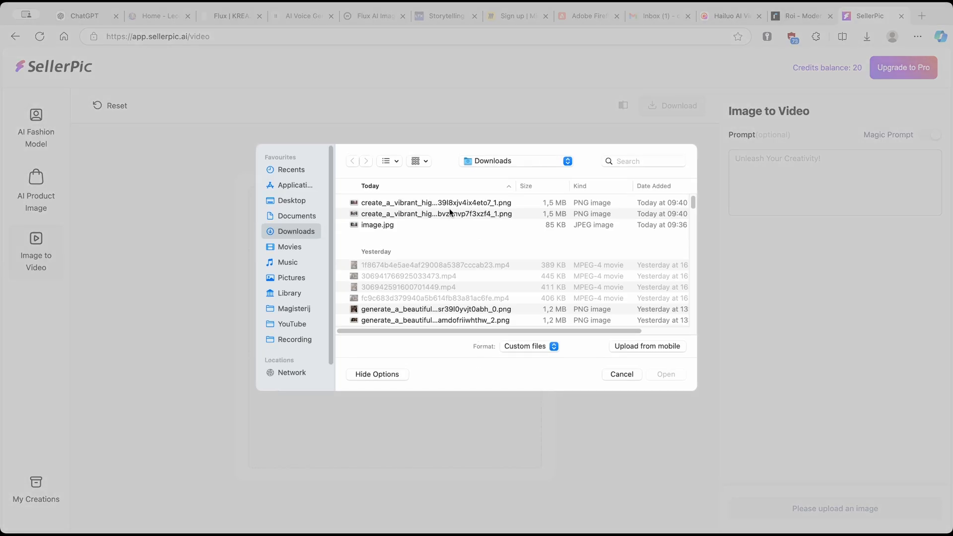
left_click(434, 214)
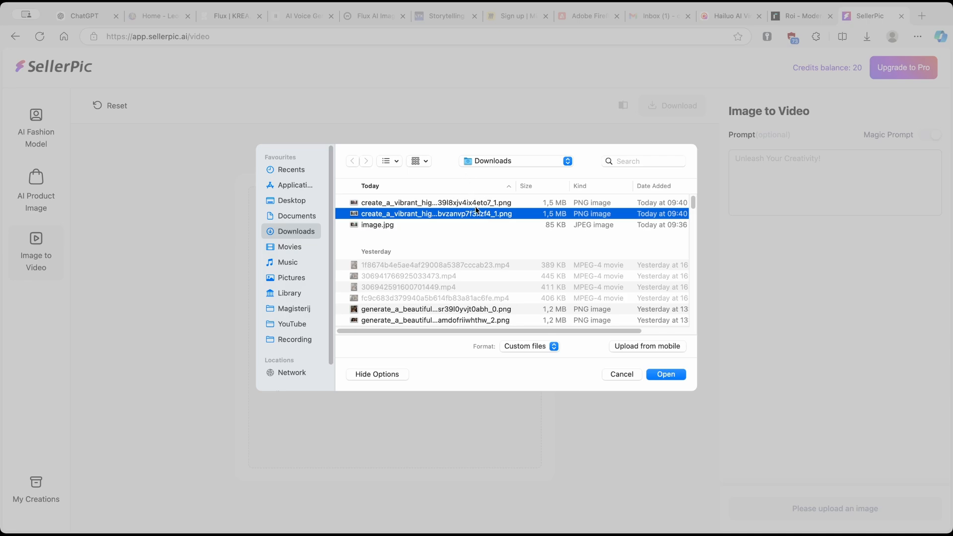
mouse_move(498, 203)
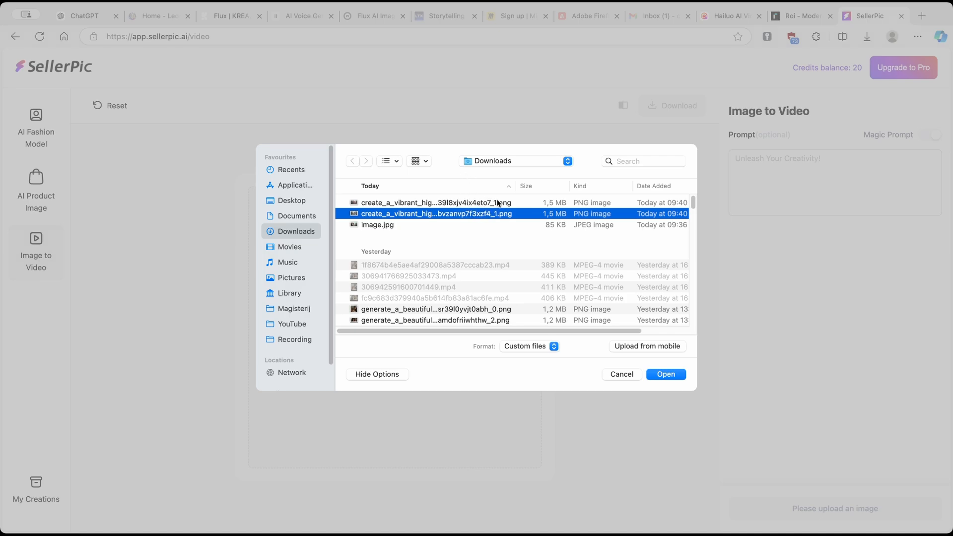
left_click(621, 374)
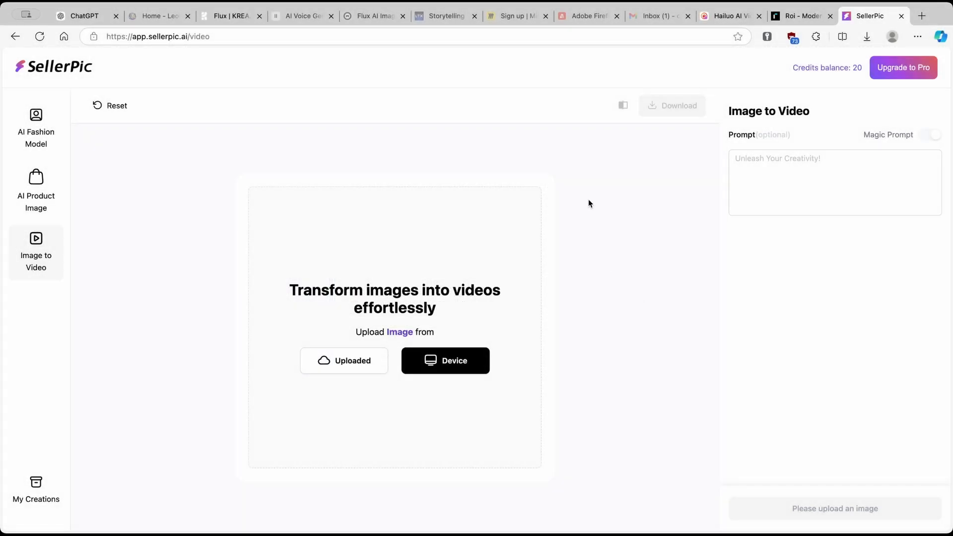
left_click(445, 360)
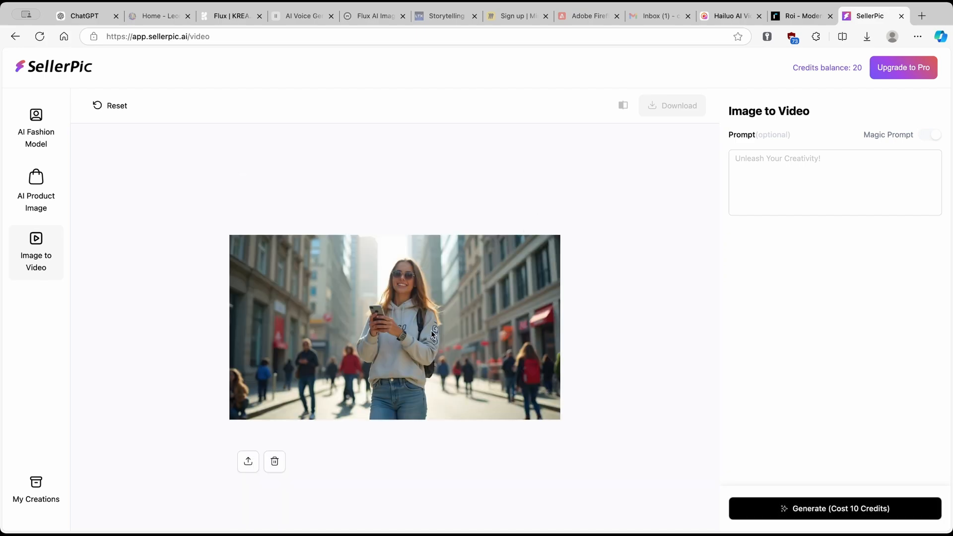
mouse_move(704, 379)
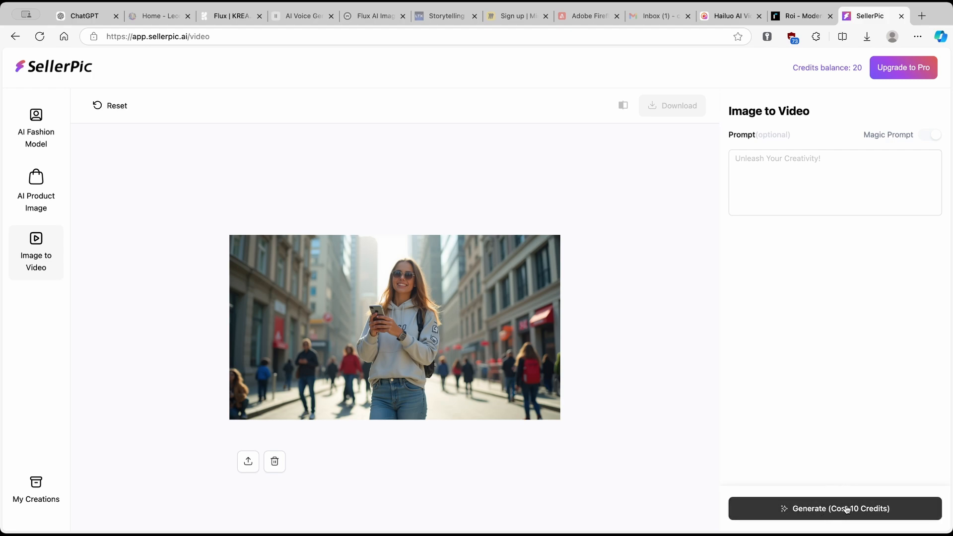
mouse_move(818, 505)
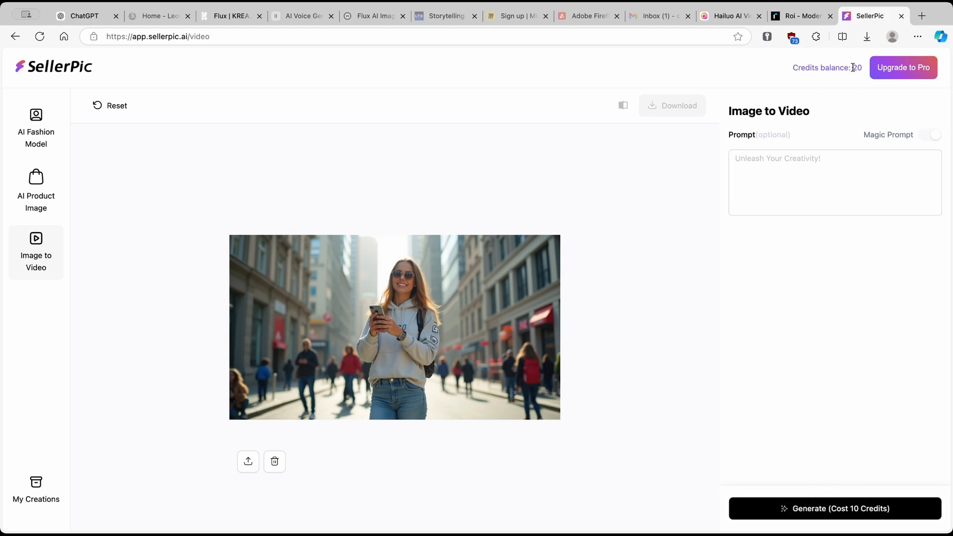
Step: Generate a video from the girl's photo using the KREA influencer prompt, Magic Prompt on
left_click(834, 182)
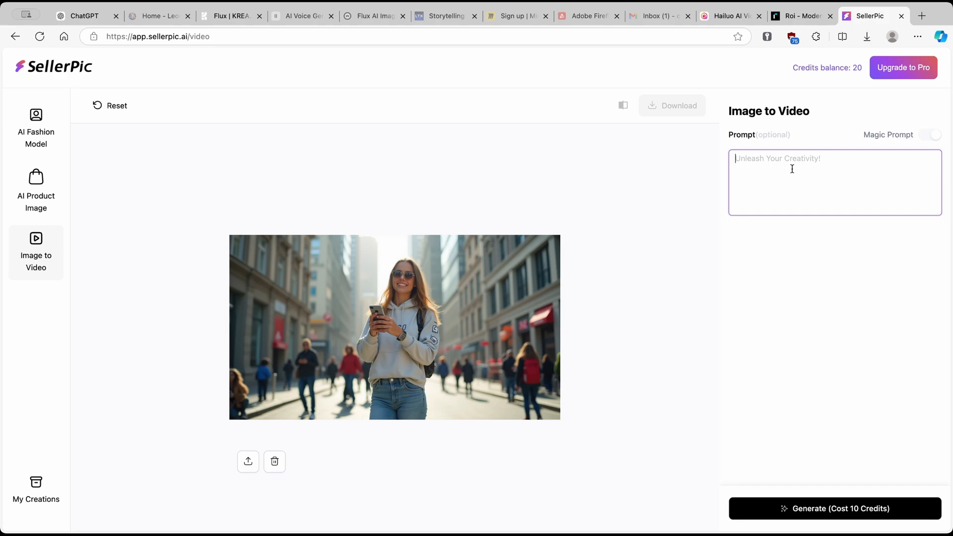
left_click(229, 16)
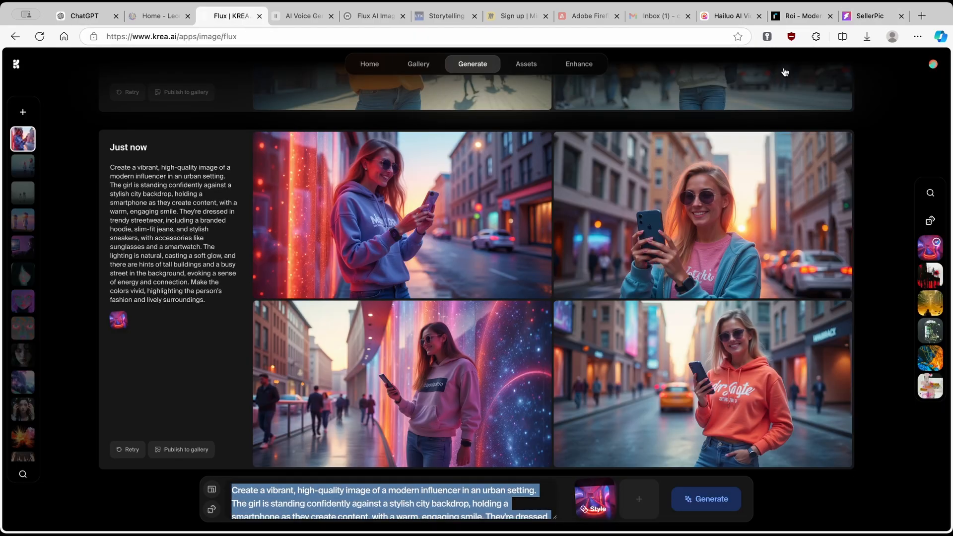
left_click(866, 16)
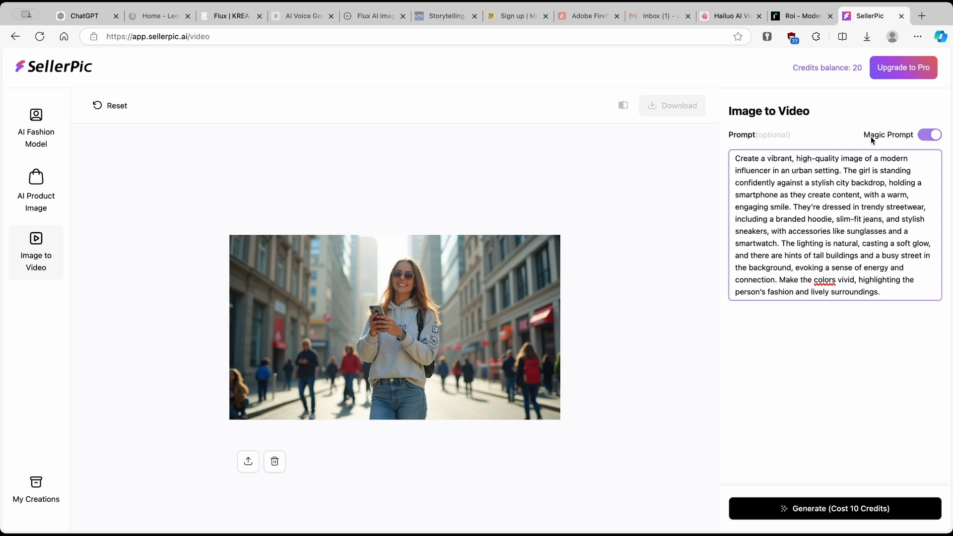
mouse_move(905, 139)
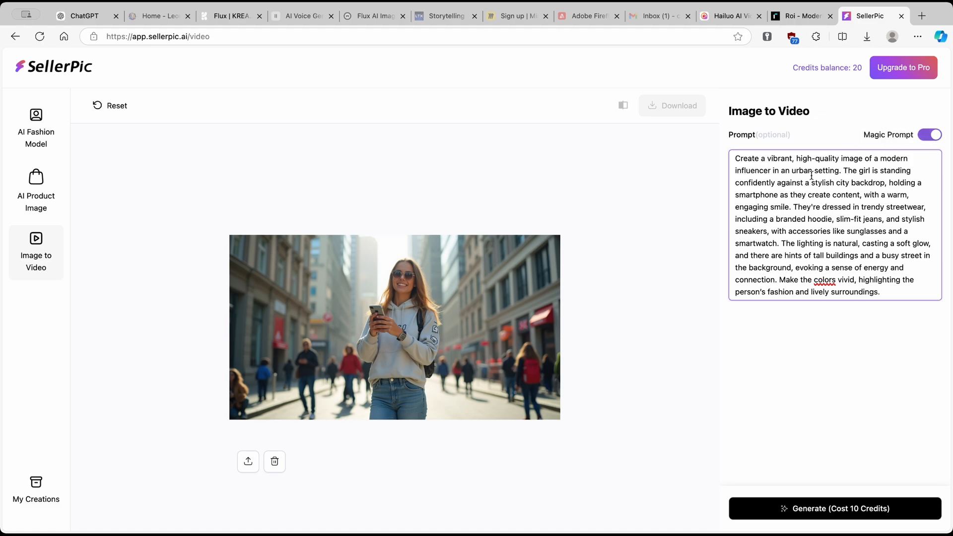
left_click(837, 509)
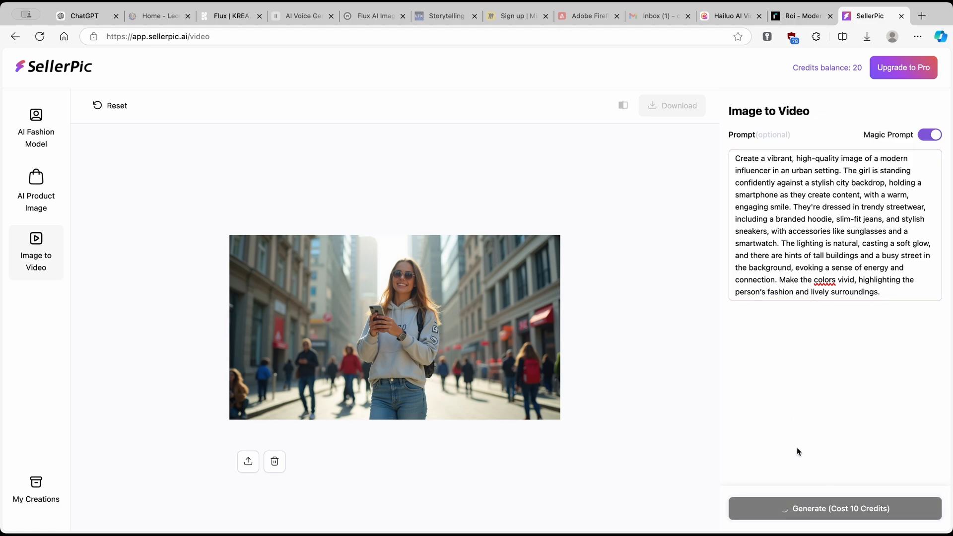
left_click(835, 508)
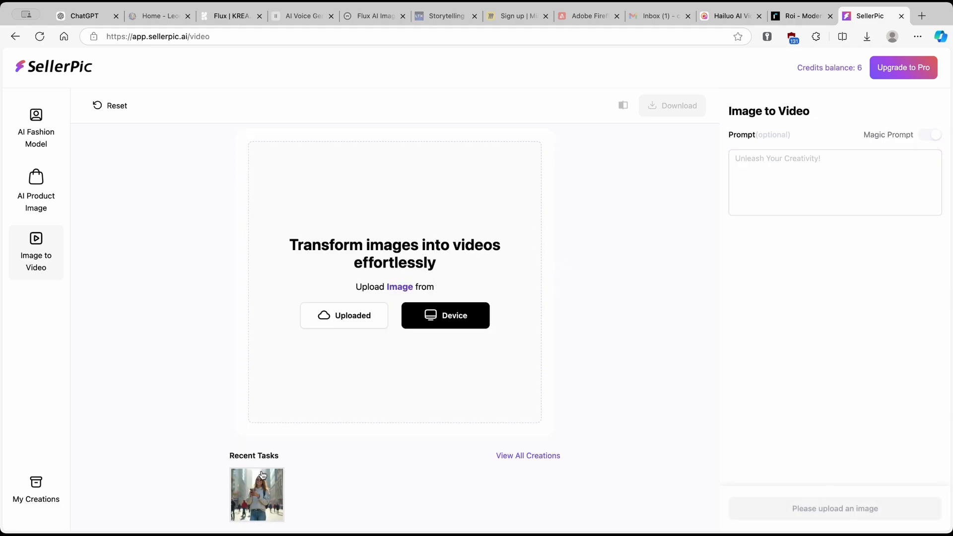
Step: View the five-second street video against the original photo, then close the comparison
left_click(257, 495)
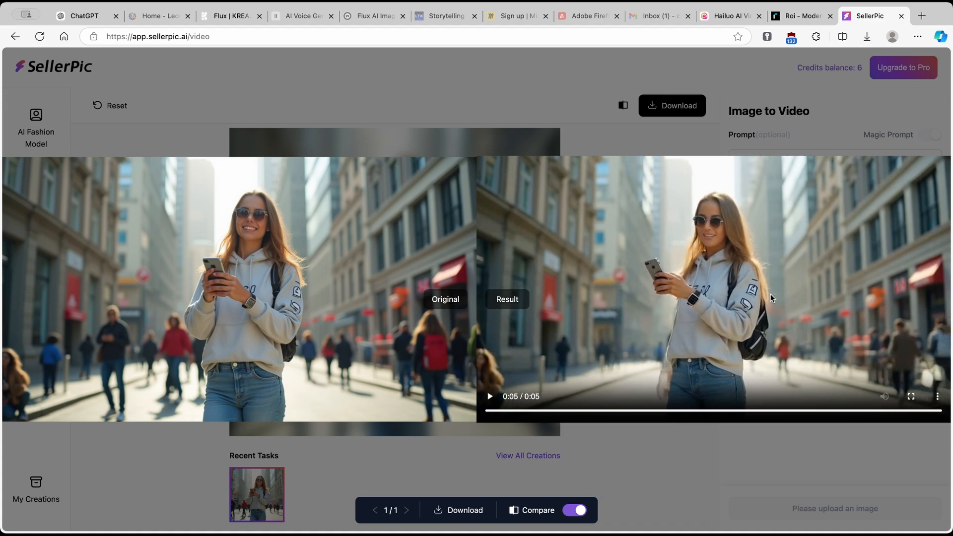
mouse_move(622, 153)
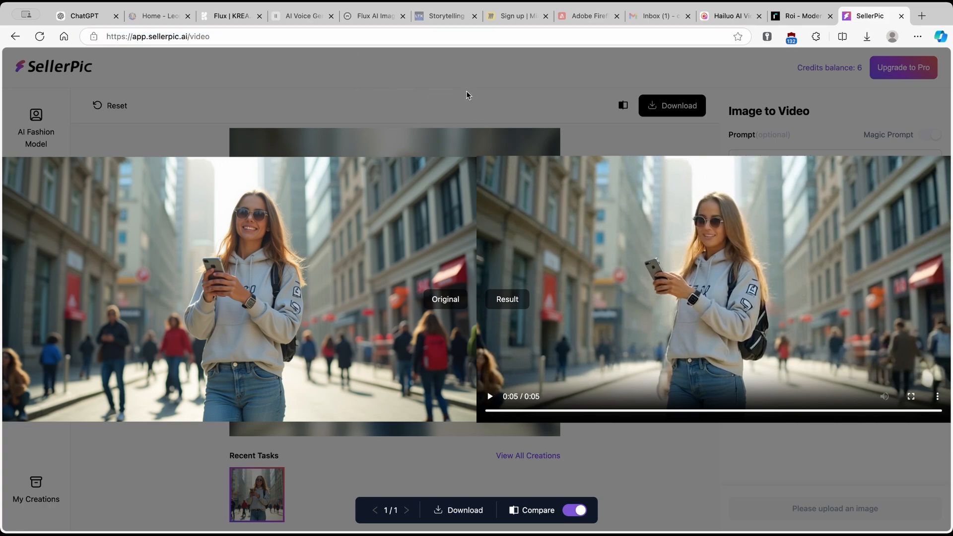
left_click(573, 510)
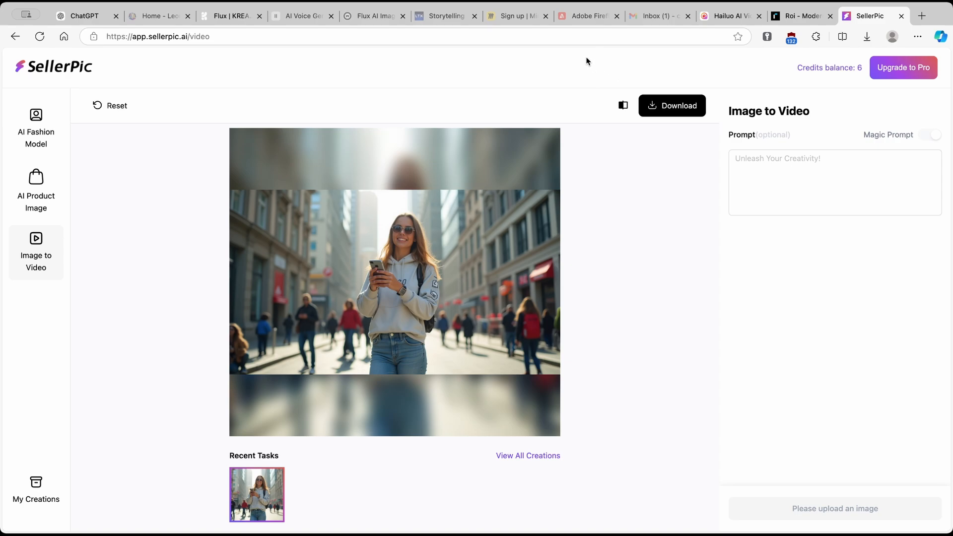
mouse_move(572, 105)
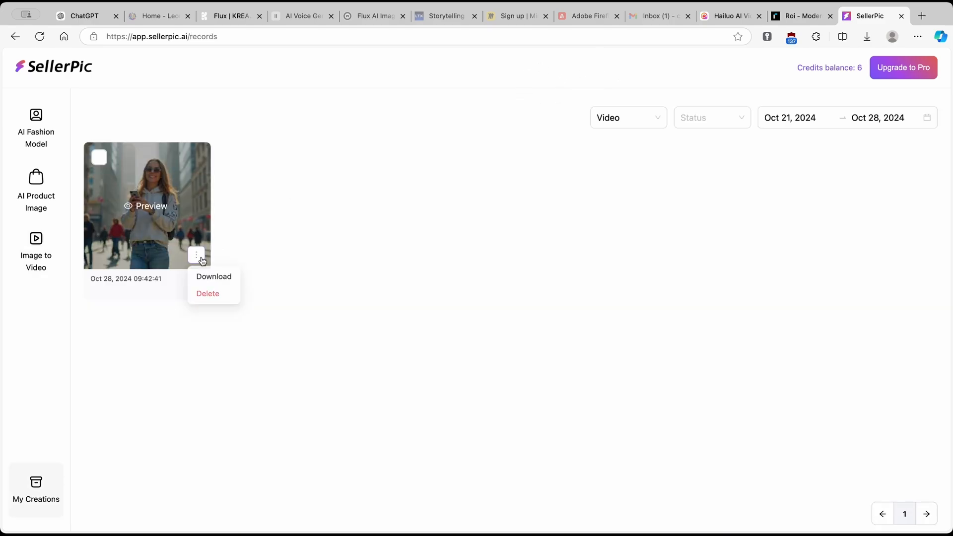
Step: Preview the saved street video from My Creations in the Original vs Result viewer
left_click(152, 205)
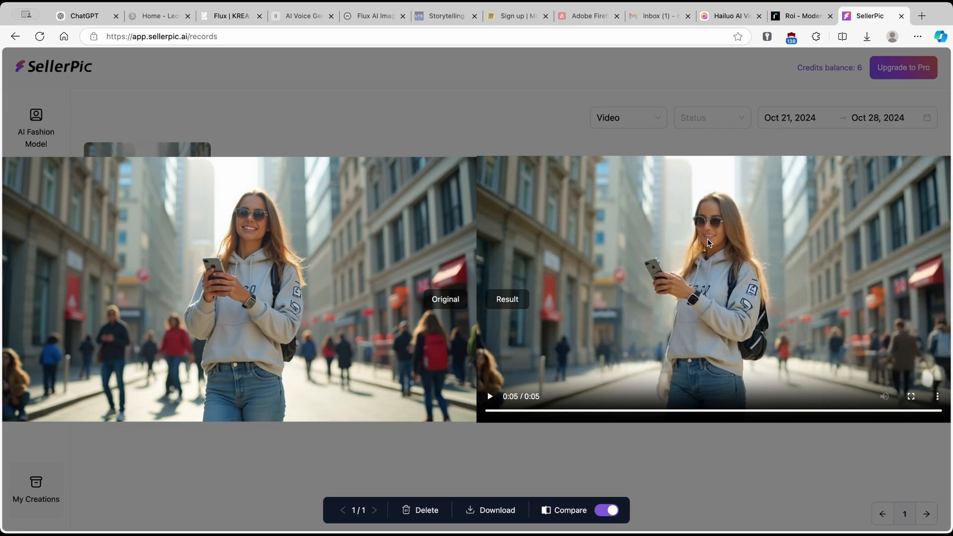
mouse_move(691, 248)
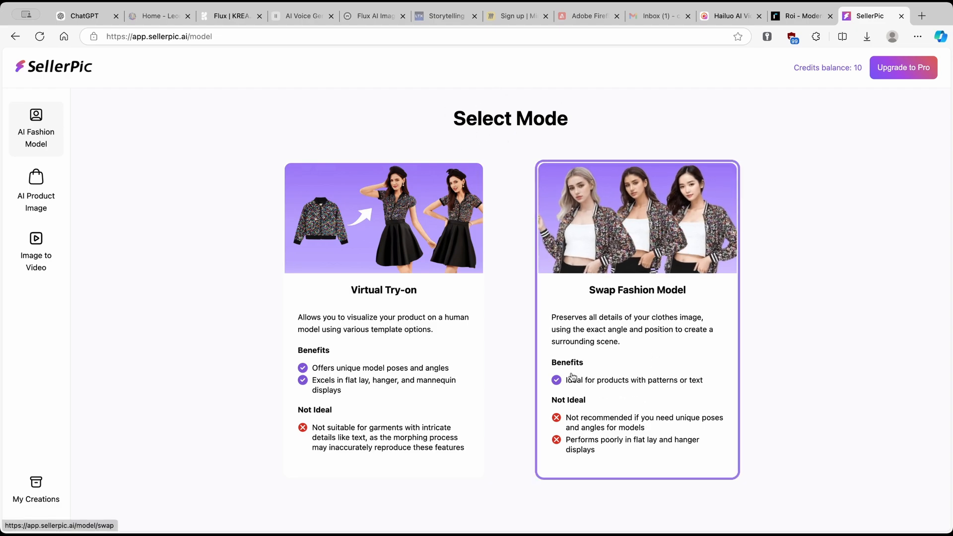
mouse_move(577, 387)
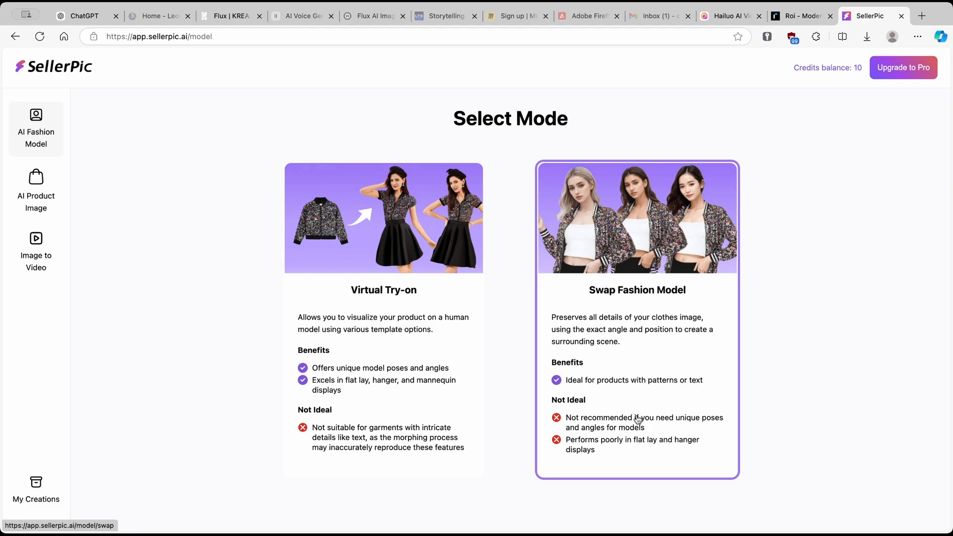
mouse_move(634, 442)
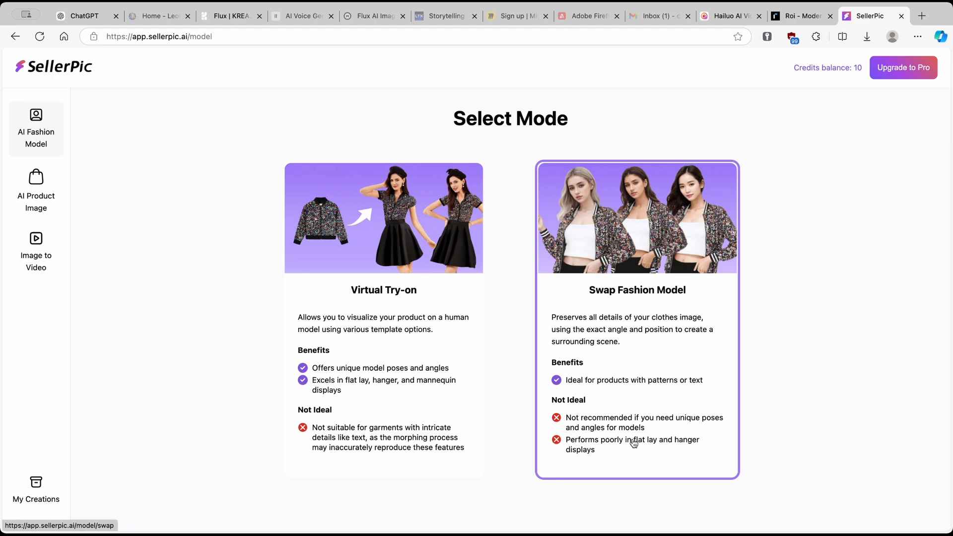
mouse_move(604, 459)
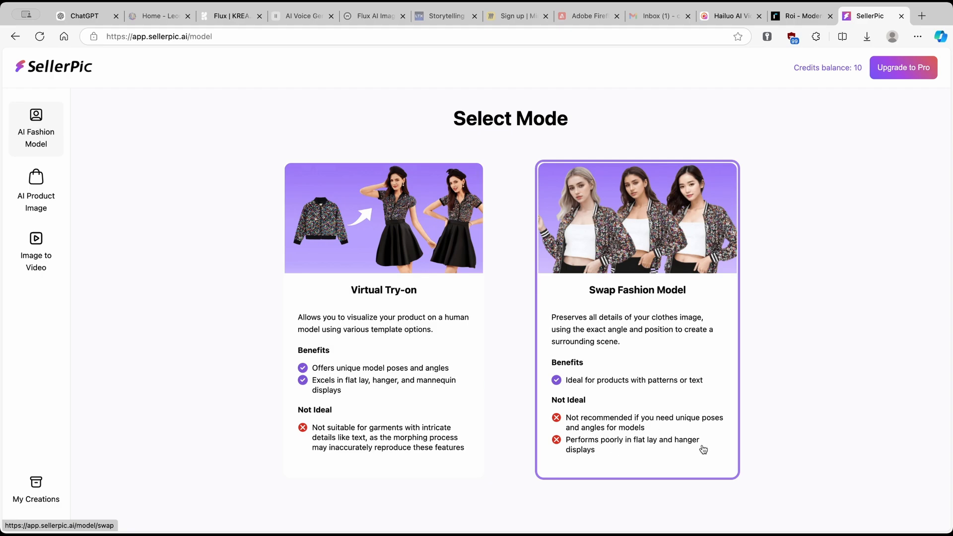
Step: Upload the sunset street photo of the woman holding a phone into Swap Fashion Model
left_click(637, 218)
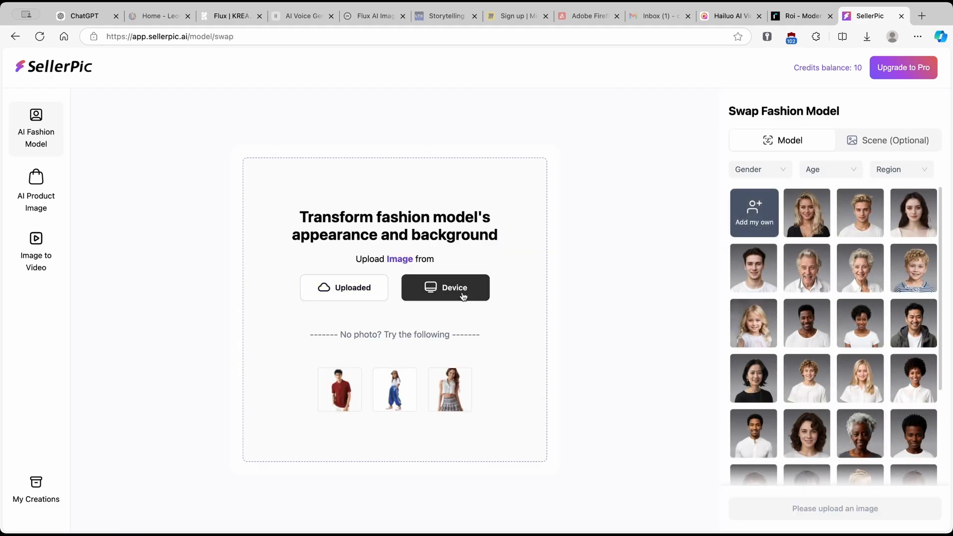
left_click(445, 287)
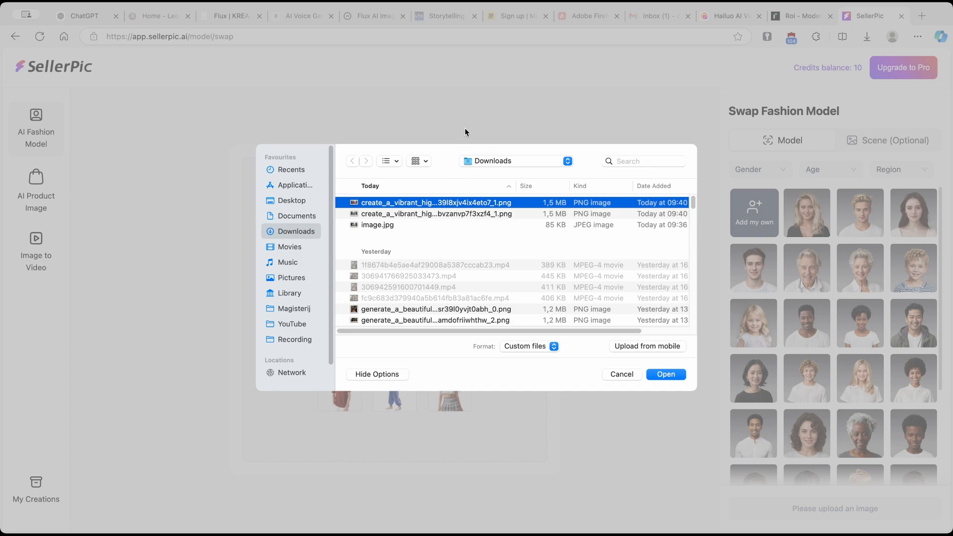
mouse_move(432, 125)
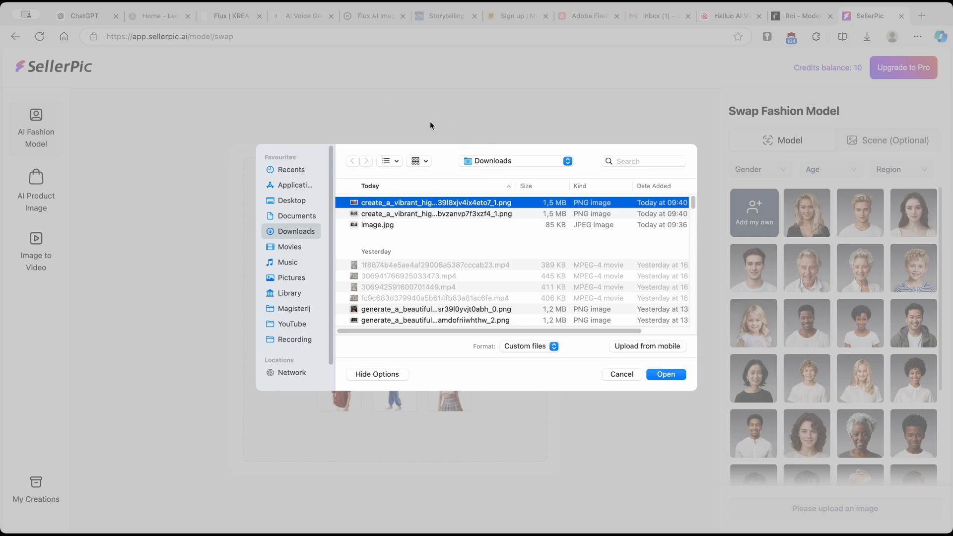
left_click(666, 374)
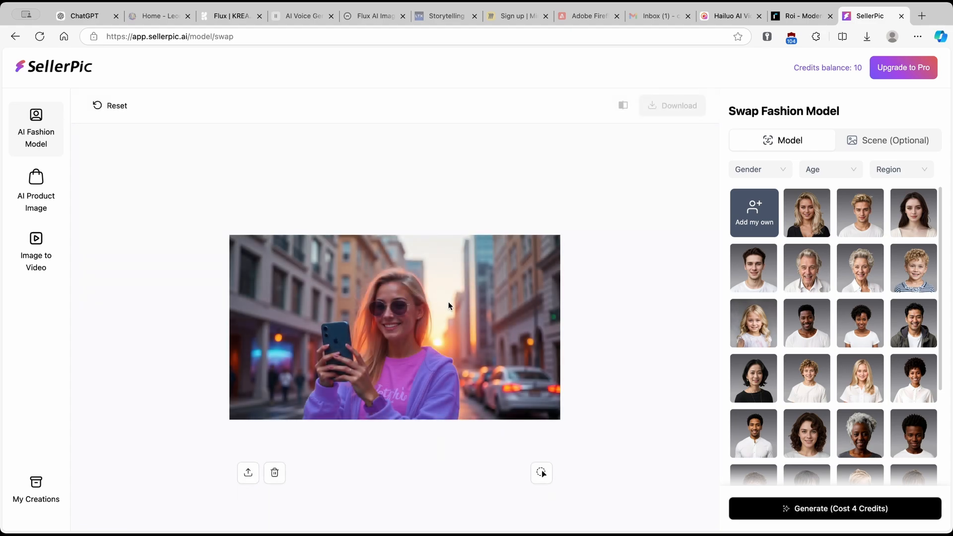
mouse_move(754, 184)
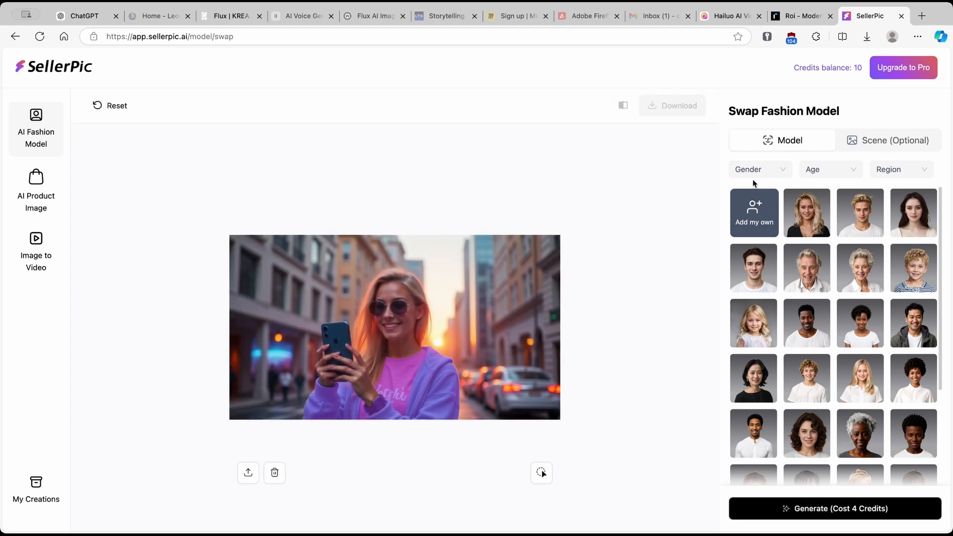
mouse_move(807, 143)
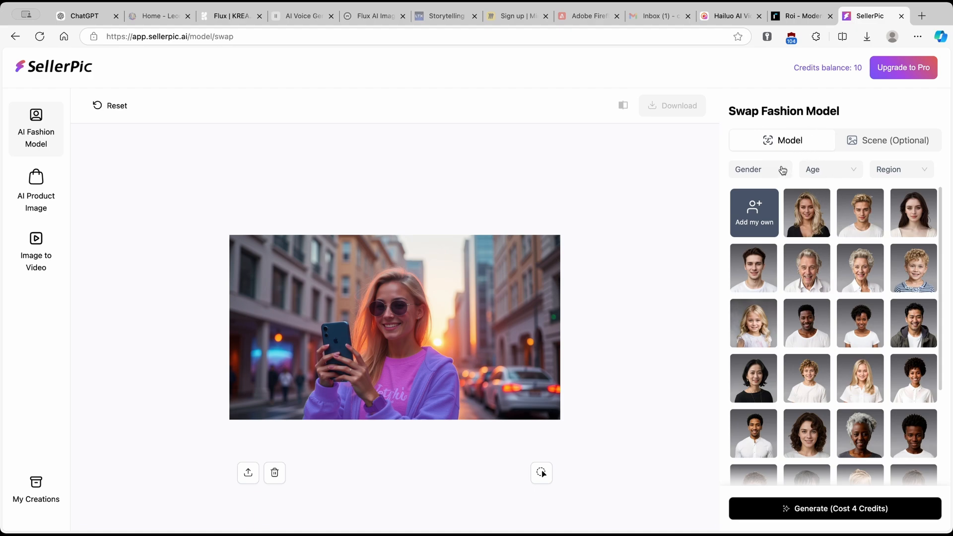
Step: Filter models to middle-aged women and select the dark-haired, short wavy-haired woman
scroll("down", 3)
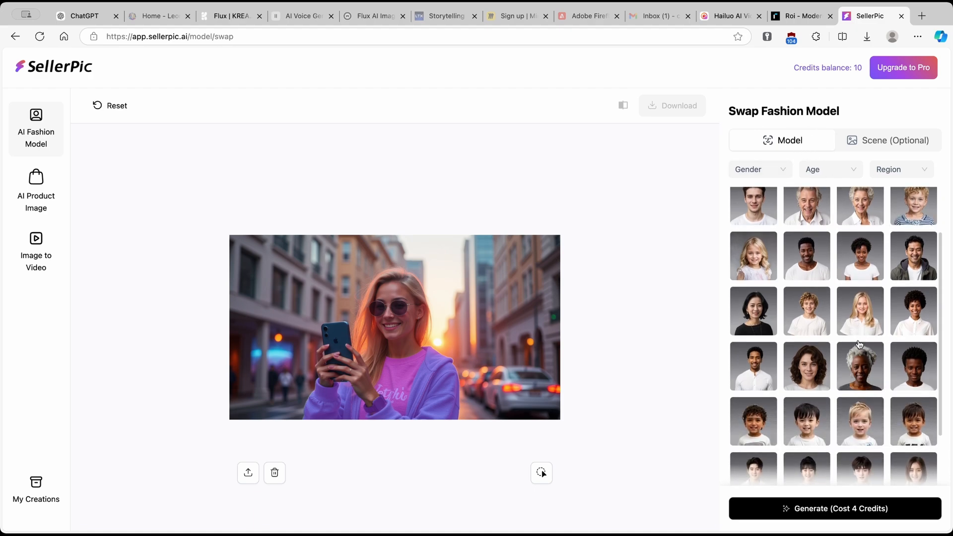
scroll("down", 3)
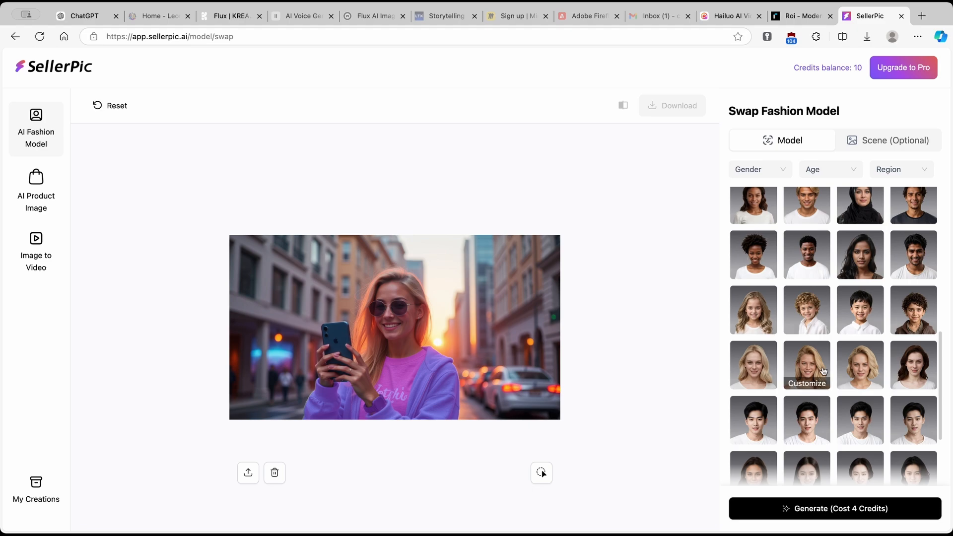
mouse_move(859, 365)
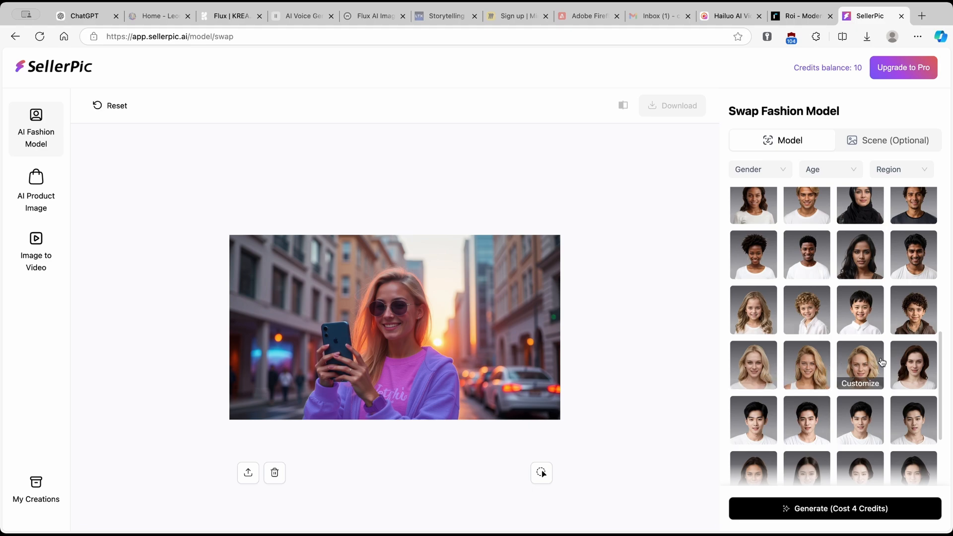
left_click(913, 365)
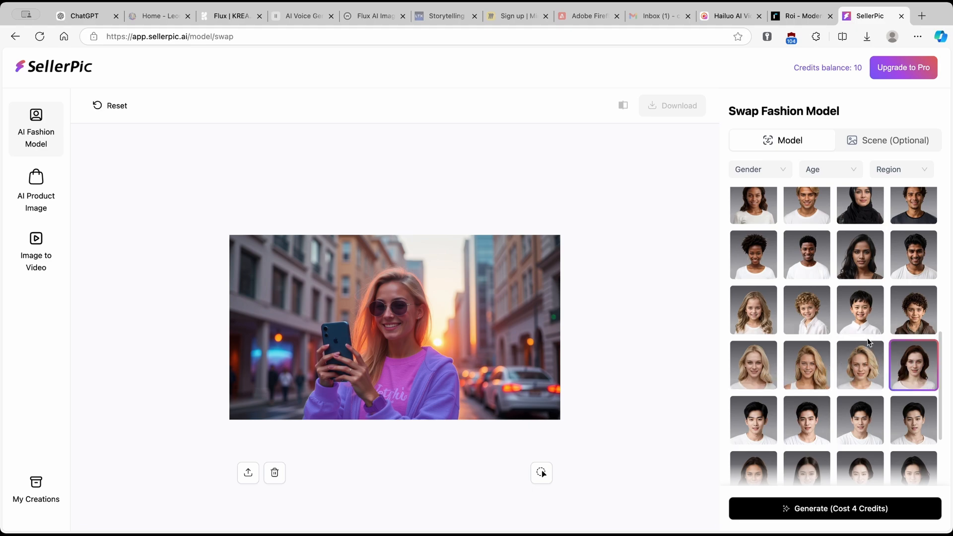
mouse_move(913, 365)
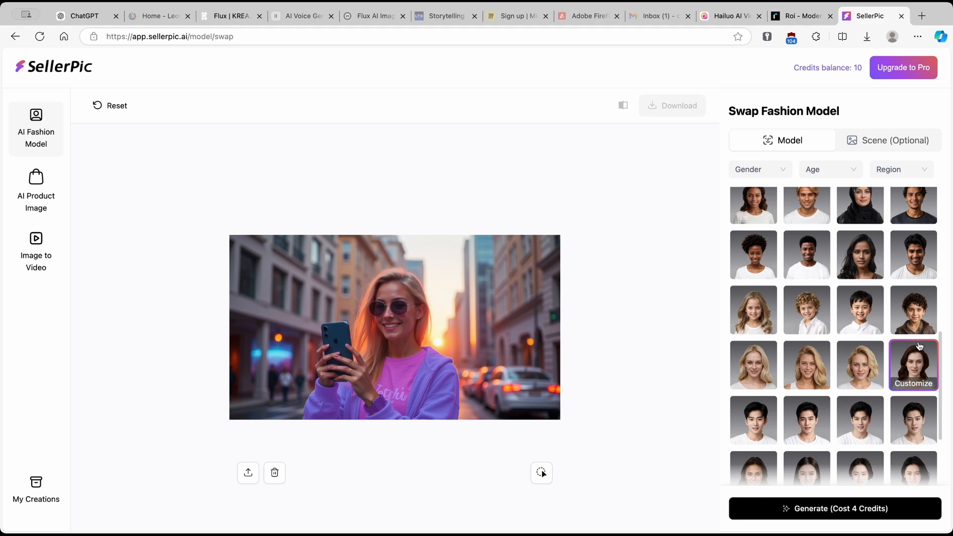
left_click(759, 169)
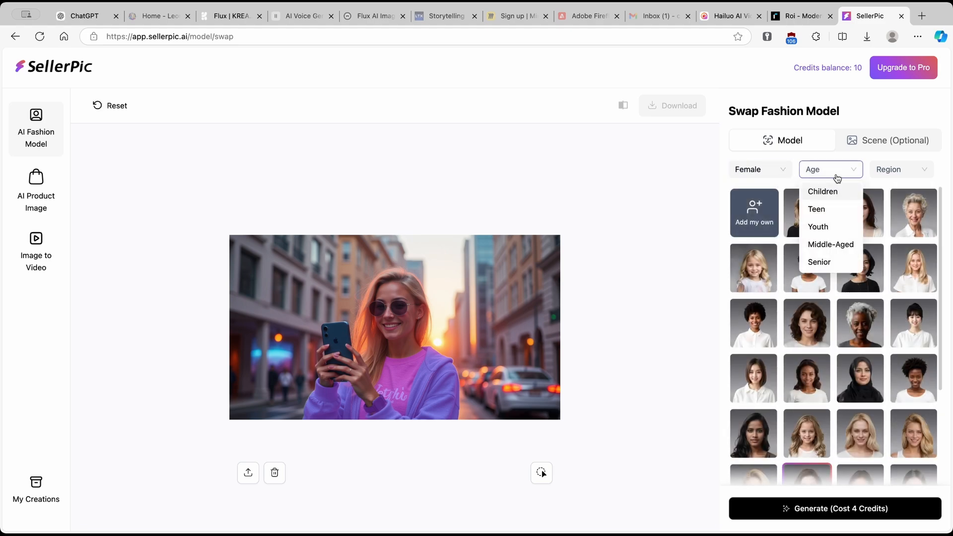
mouse_move(830, 244)
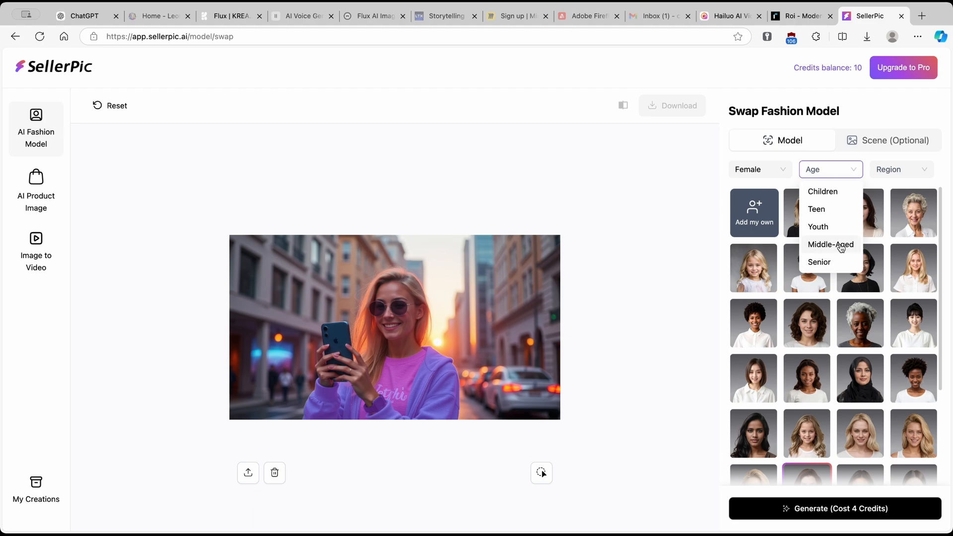
left_click(831, 244)
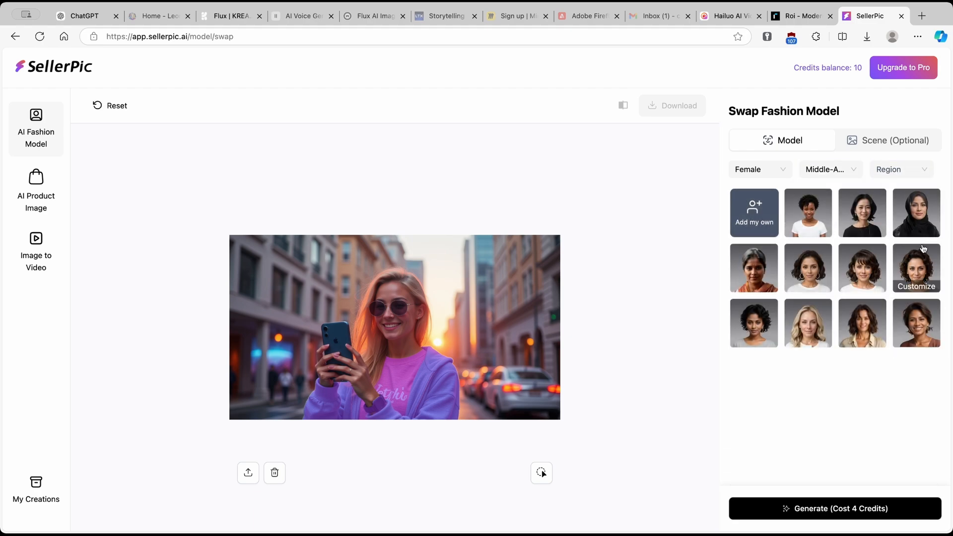
left_click(862, 268)
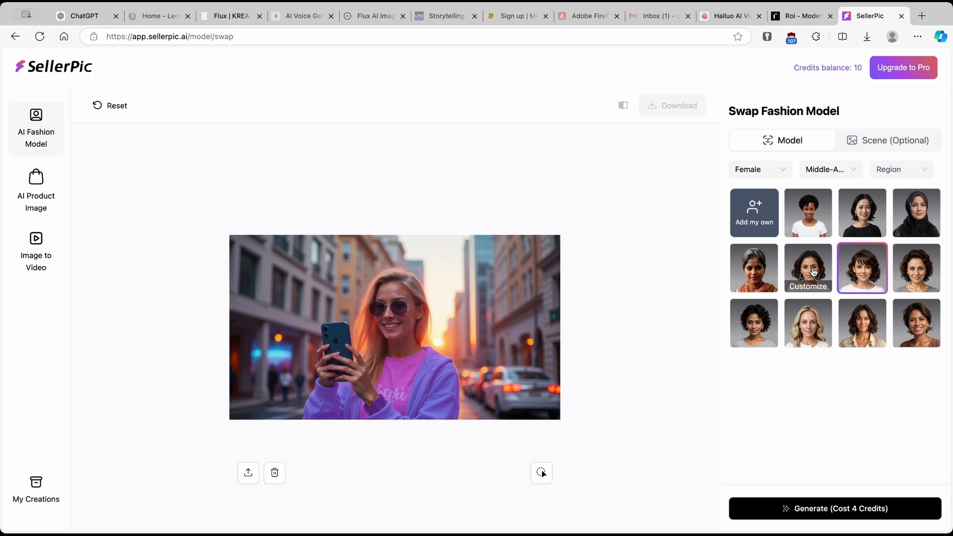
left_click(807, 268)
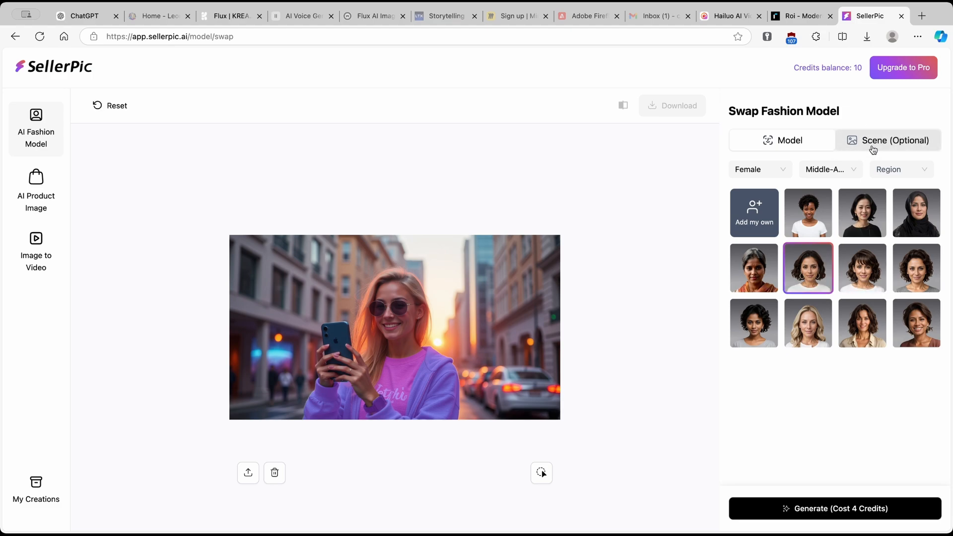
Step: Choose the woman-walking-on-a-street scene and generate four swapped images for 4 credits
left_click(888, 140)
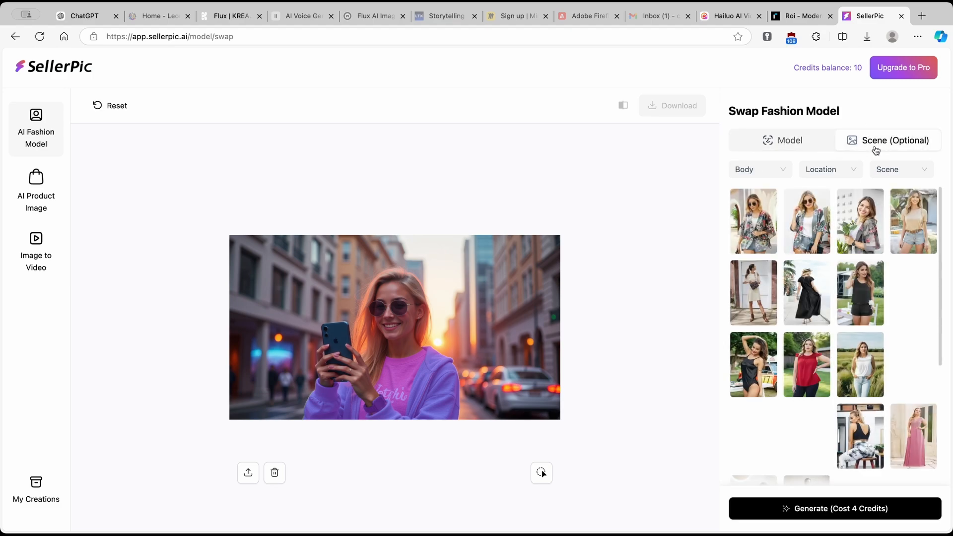
scroll("down", 3)
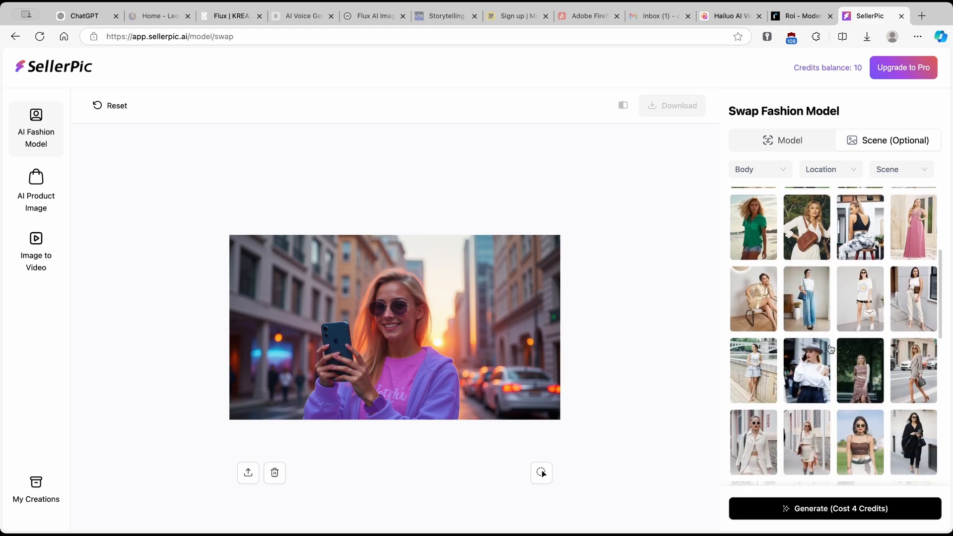
scroll("down", 3)
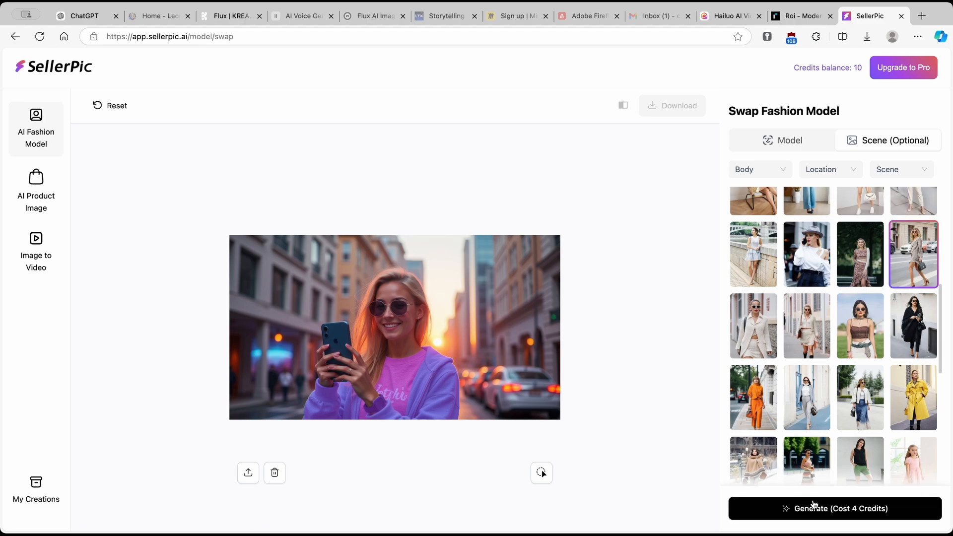
left_click(840, 509)
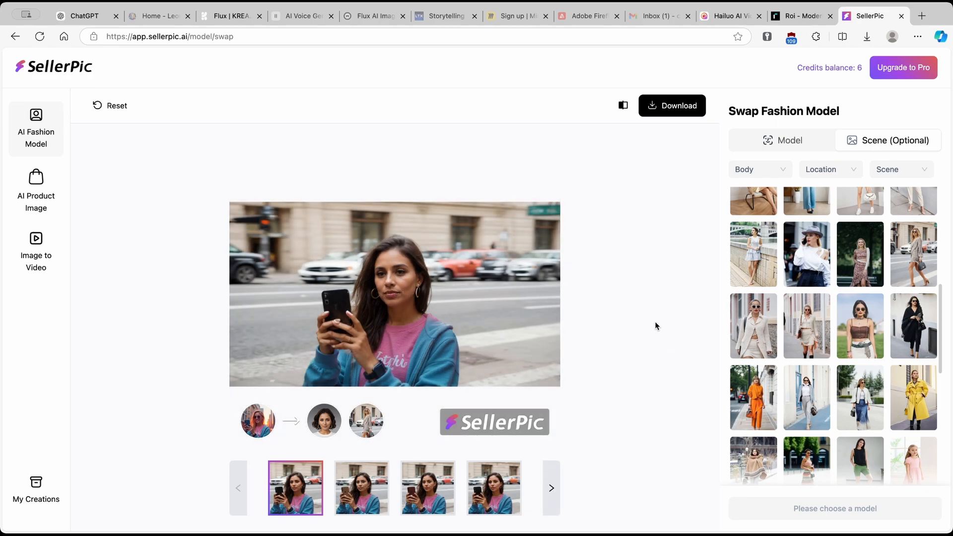
mouse_move(355, 353)
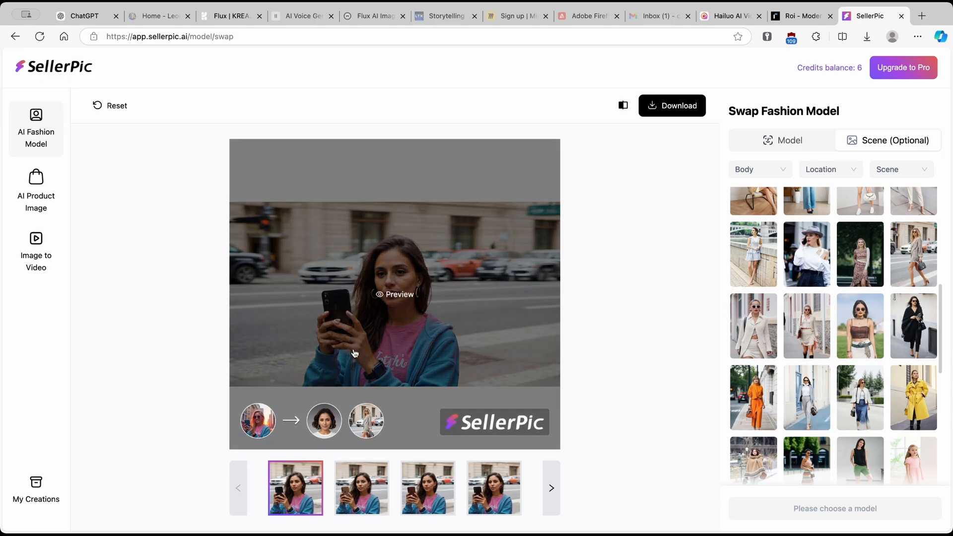
mouse_move(394, 268)
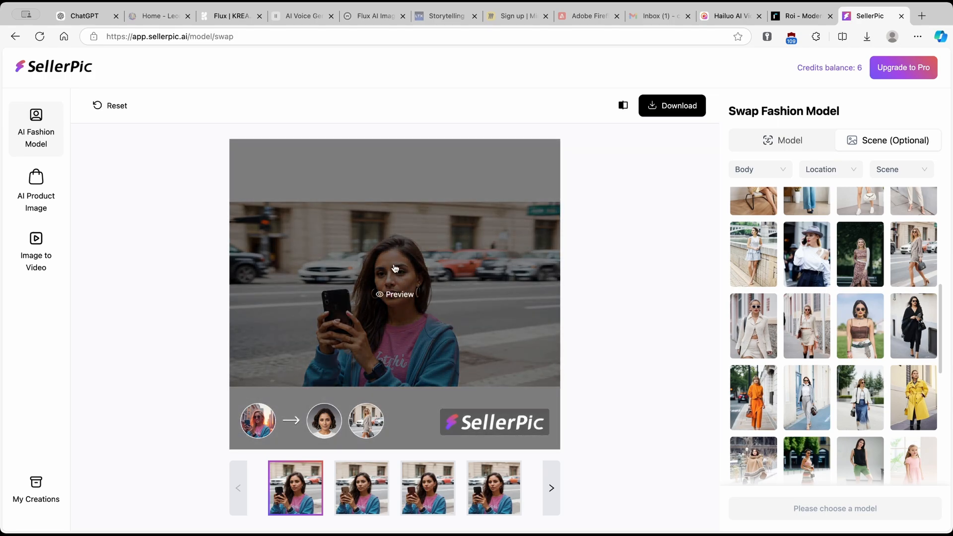
mouse_move(416, 319)
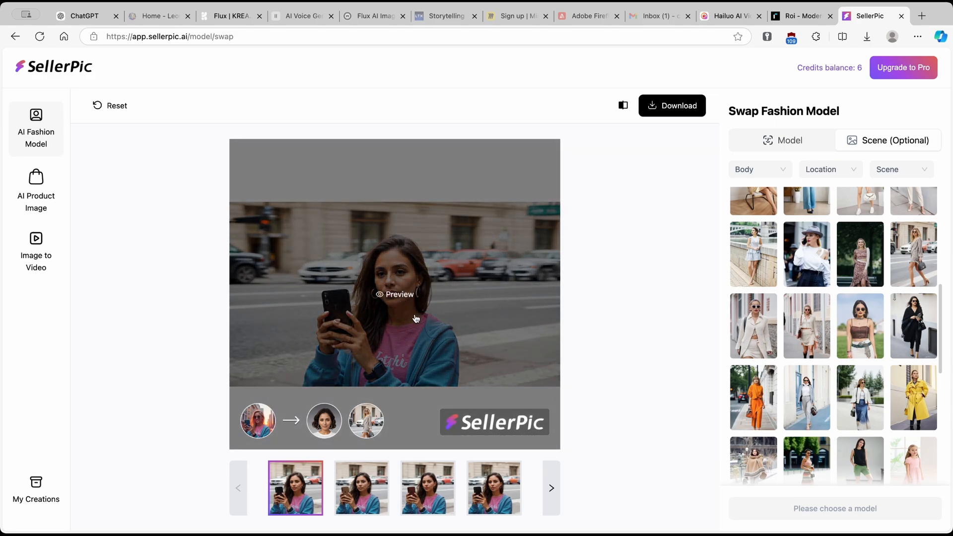
Step: Open the first generated result in the Preview with Compare view
left_click(393, 295)
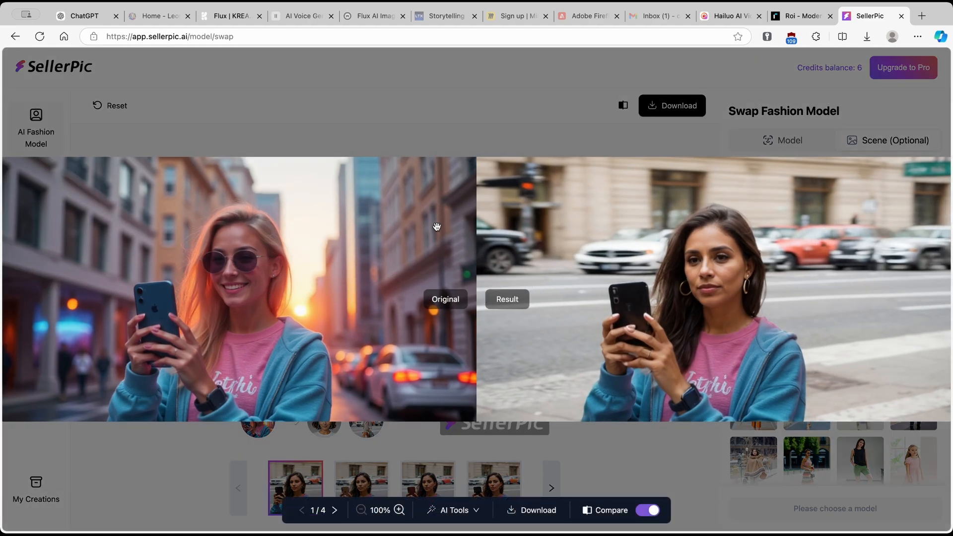
mouse_move(683, 245)
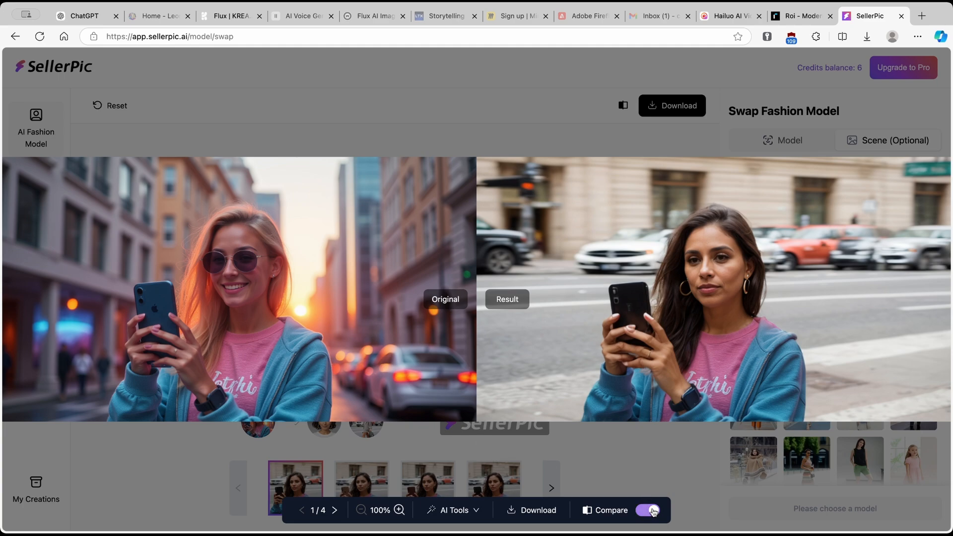
Step: Check the AI Tools dropdown and step through results to variant 4/4
left_click(452, 510)
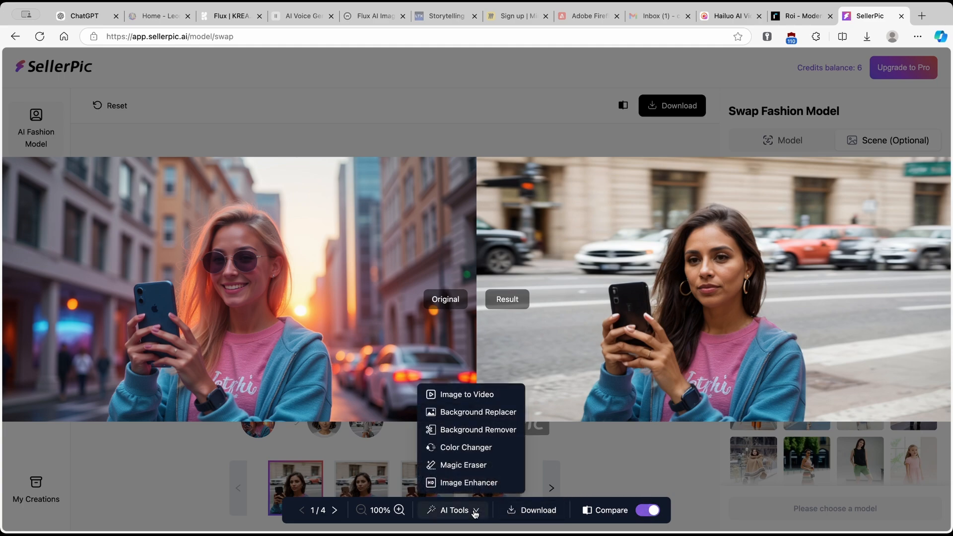
mouse_move(468, 393)
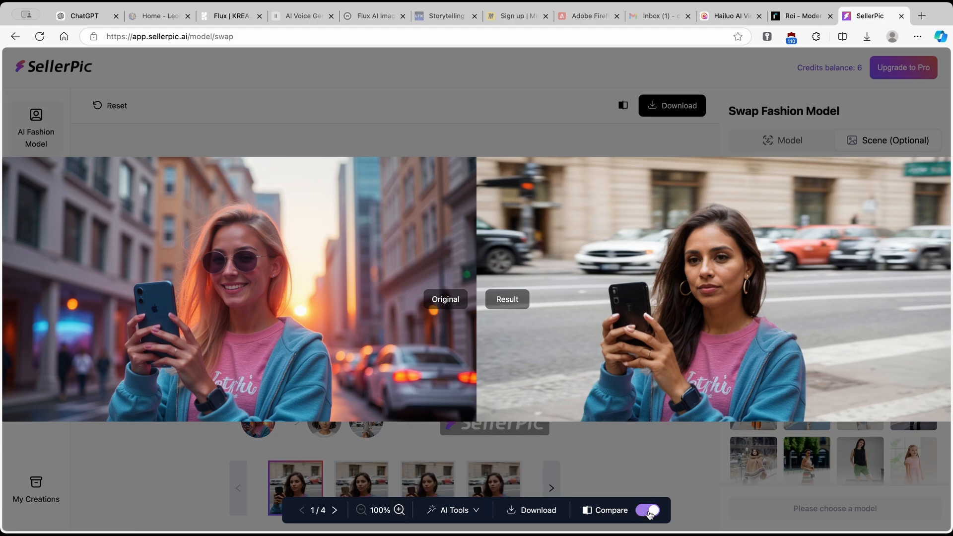
left_click(648, 510)
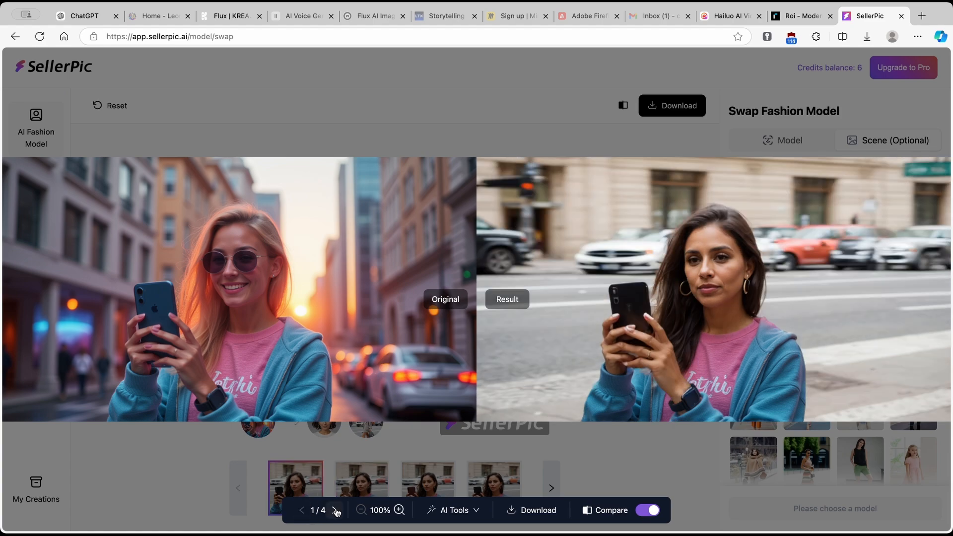
left_click(335, 510)
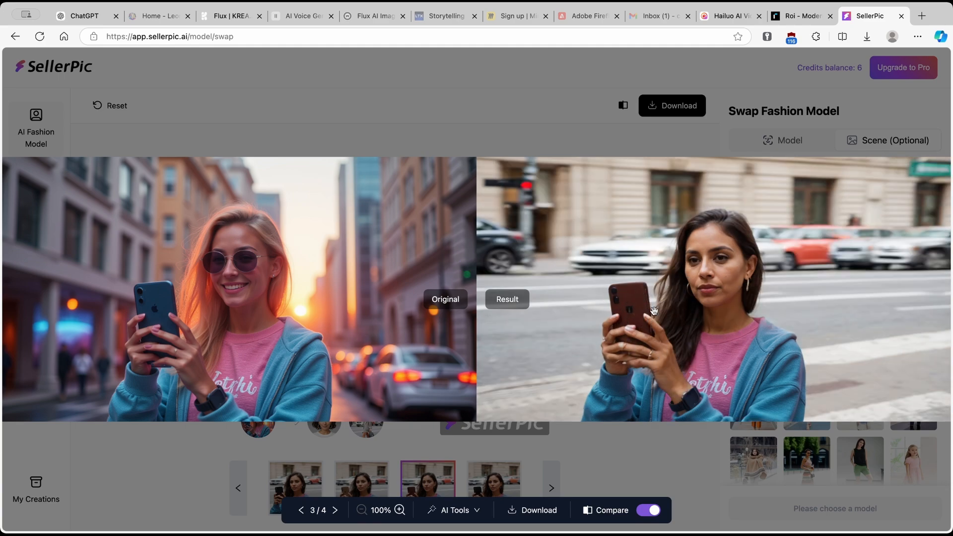
mouse_move(724, 274)
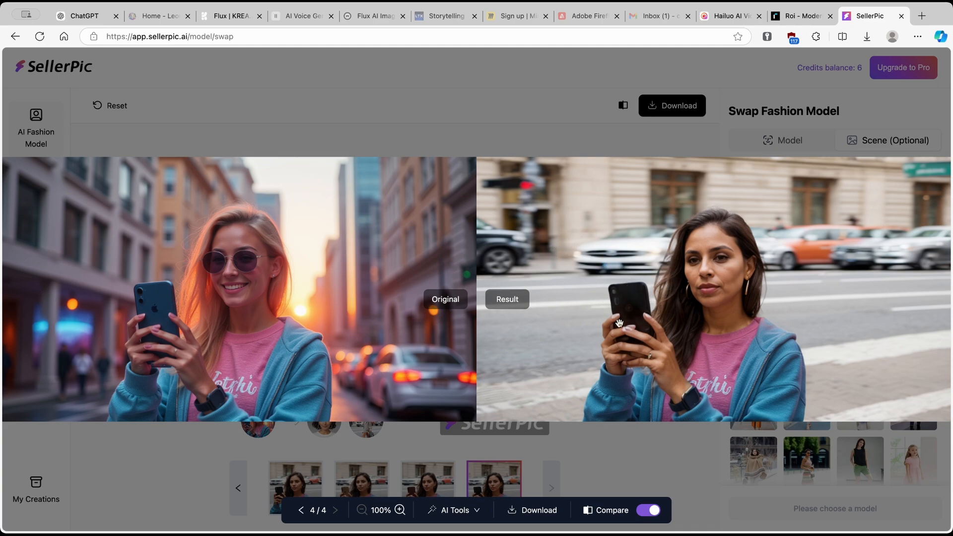
left_click(300, 510)
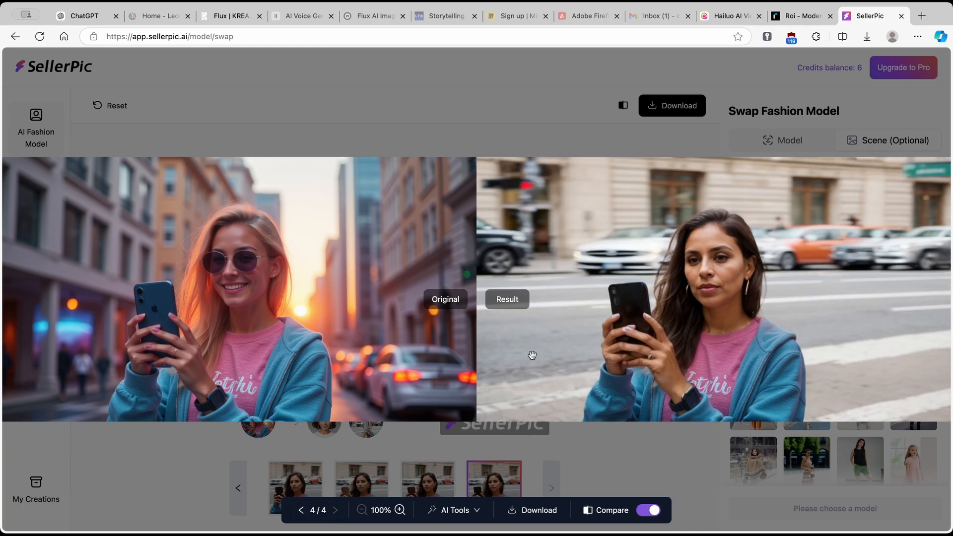
mouse_move(696, 284)
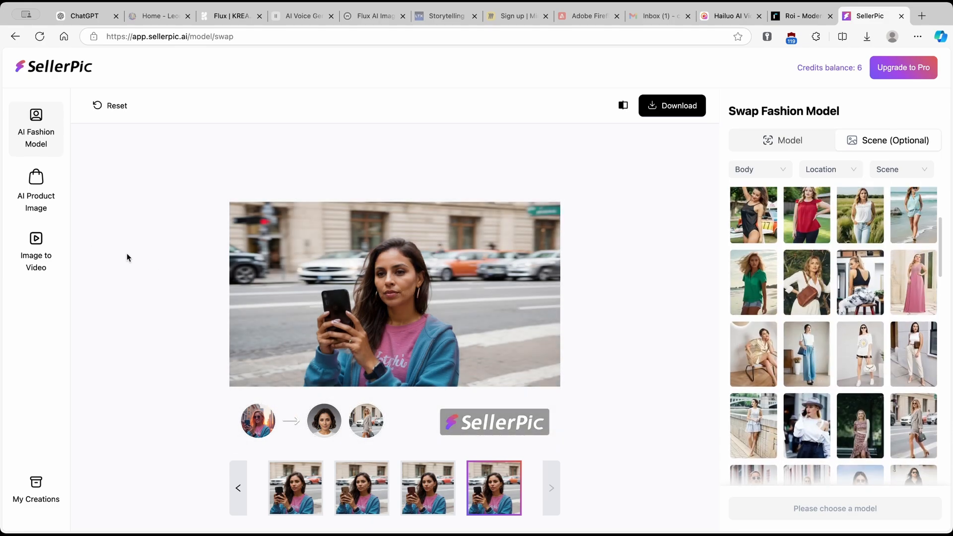
Step: Switch to the Image to Video tool from the left sidebar
left_click(36, 249)
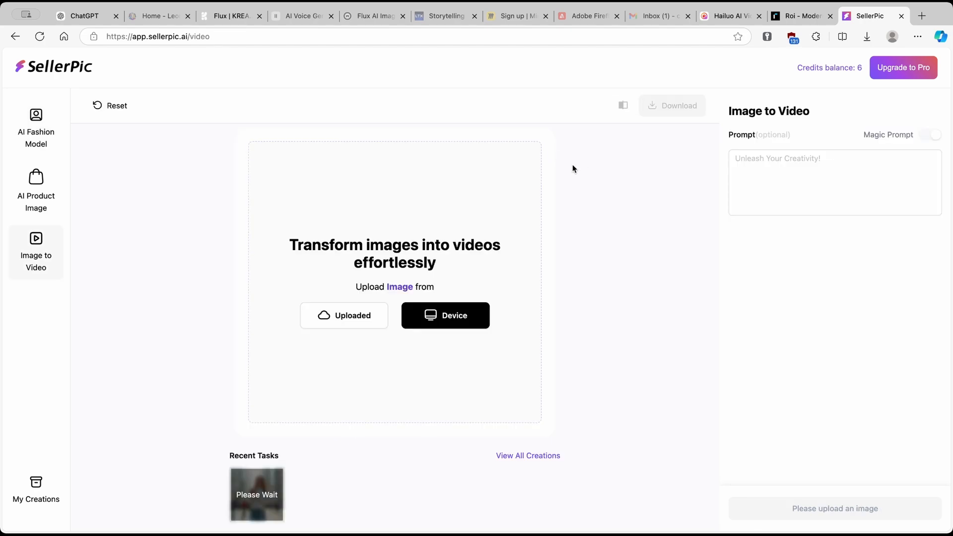
mouse_move(577, 184)
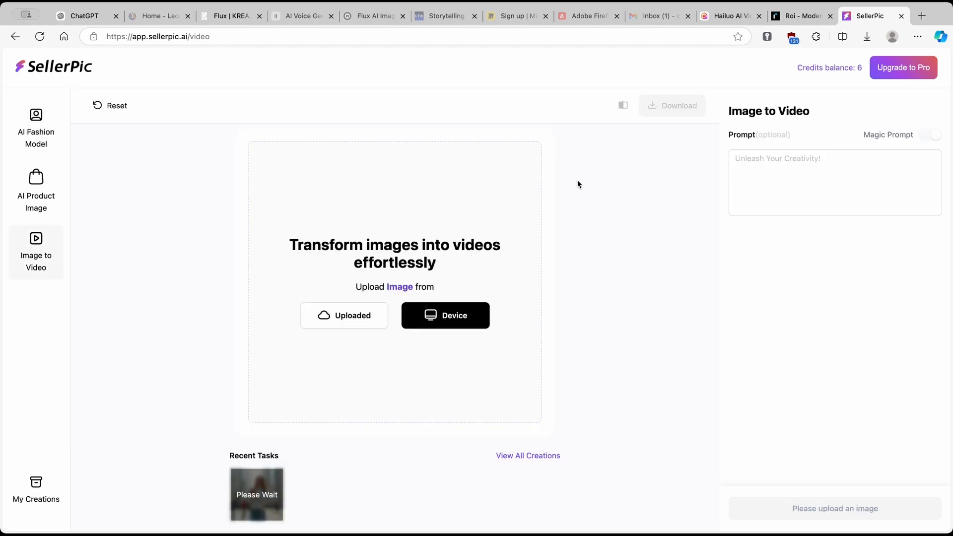
mouse_move(571, 193)
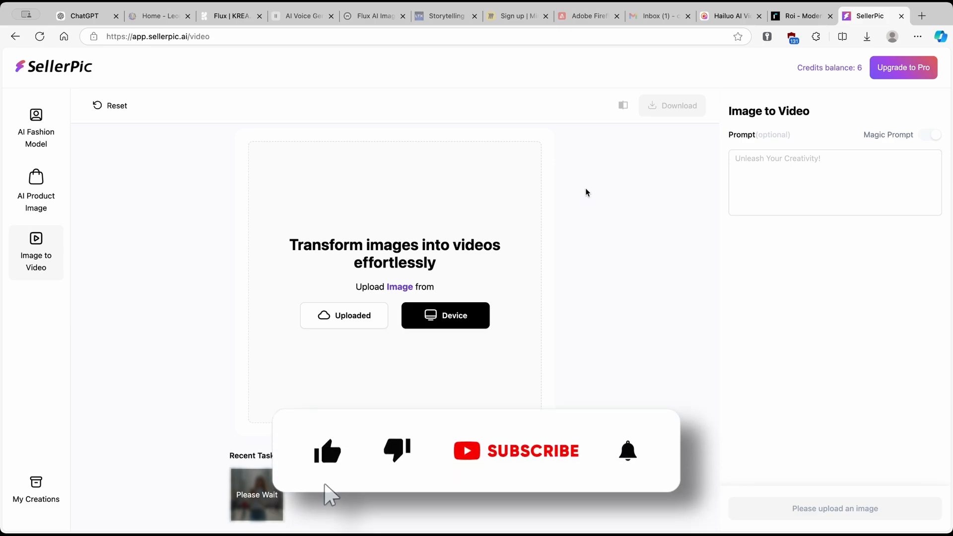
left_click(533, 450)
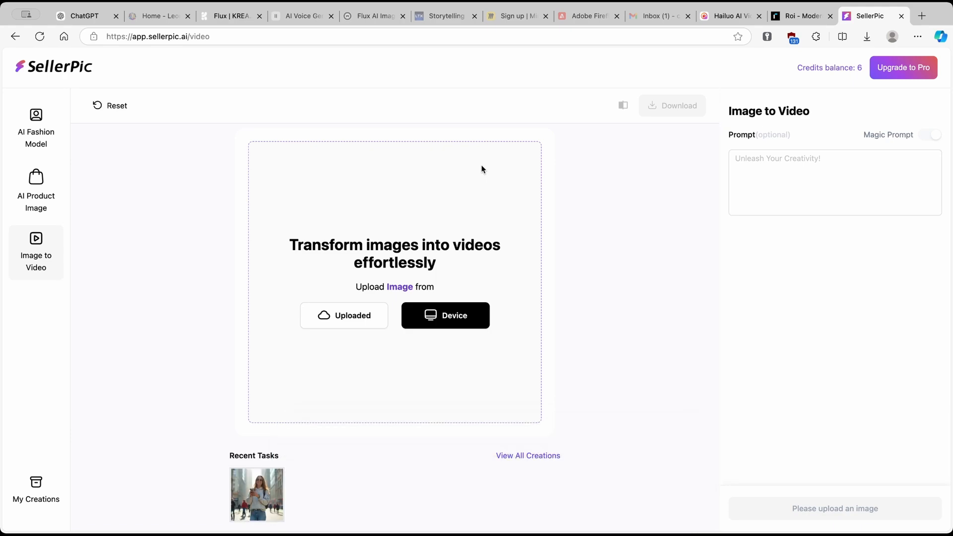
mouse_move(493, 100)
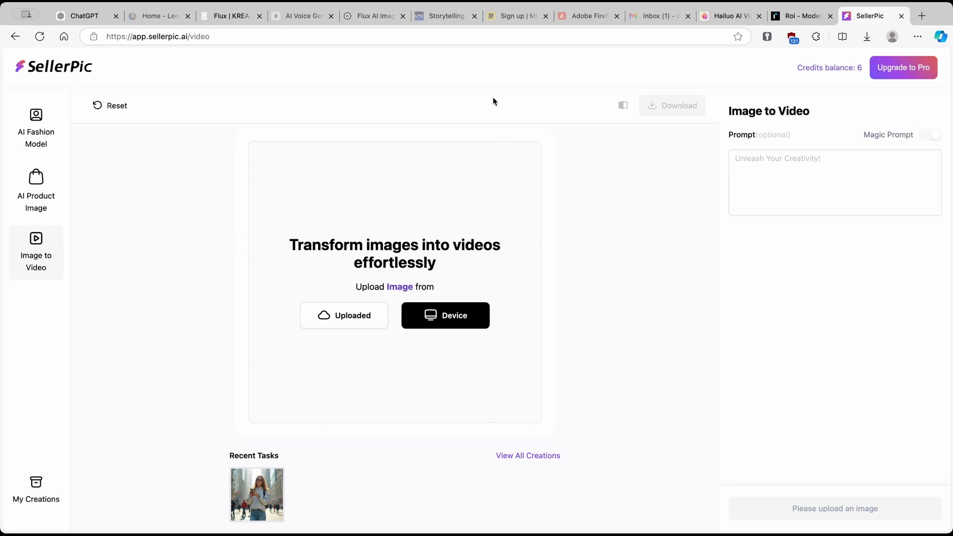